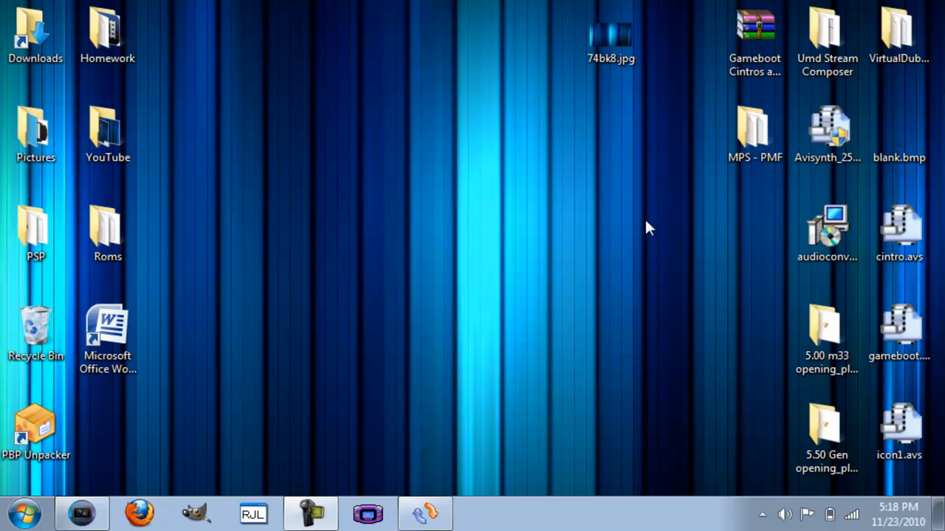
{"action": "mouse_move", "coordinate": [661, 242]}
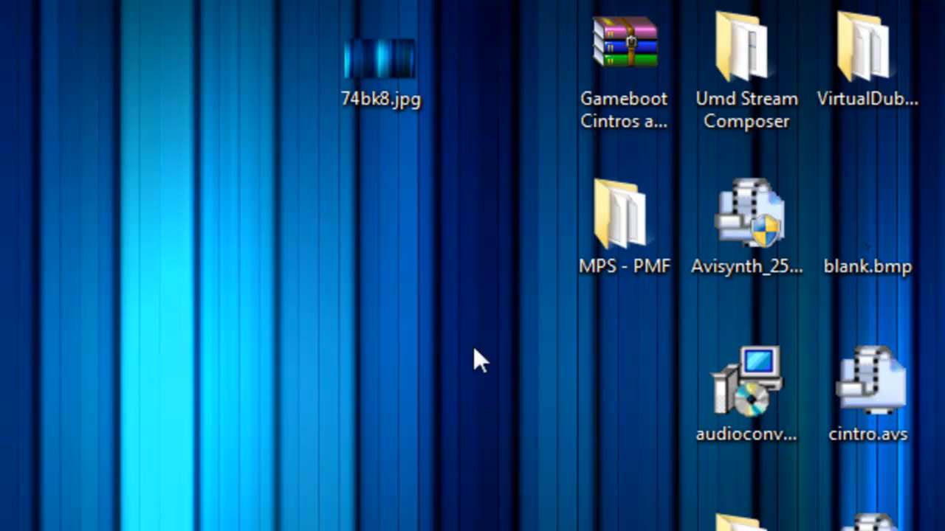
{"action": "mouse_move", "coordinate": [494, 398]}
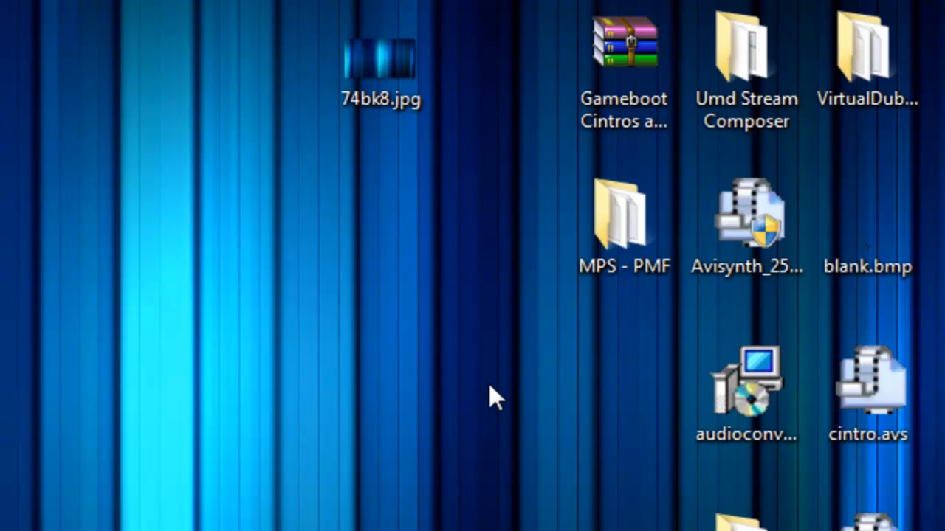
{"action": "mouse_move", "coordinate": [457, 189]}
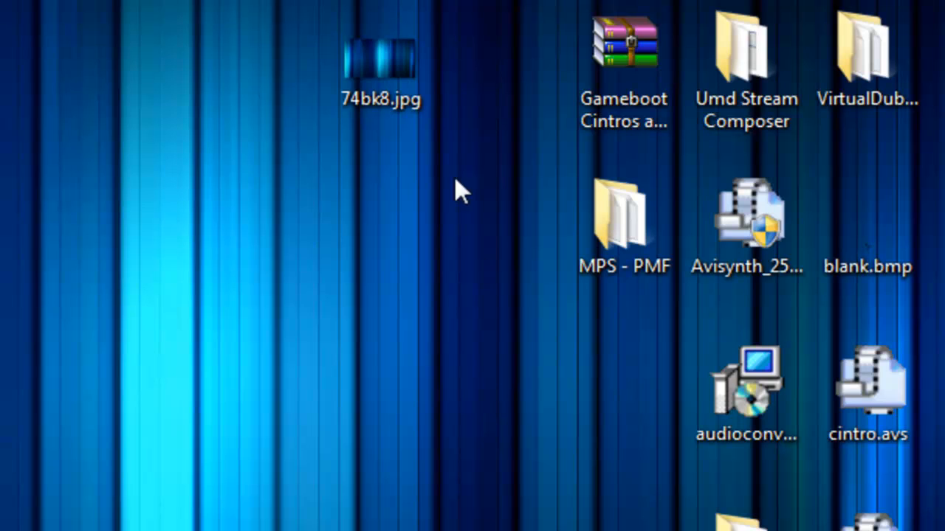
{"action": "mouse_move", "coordinate": [478, 209]}
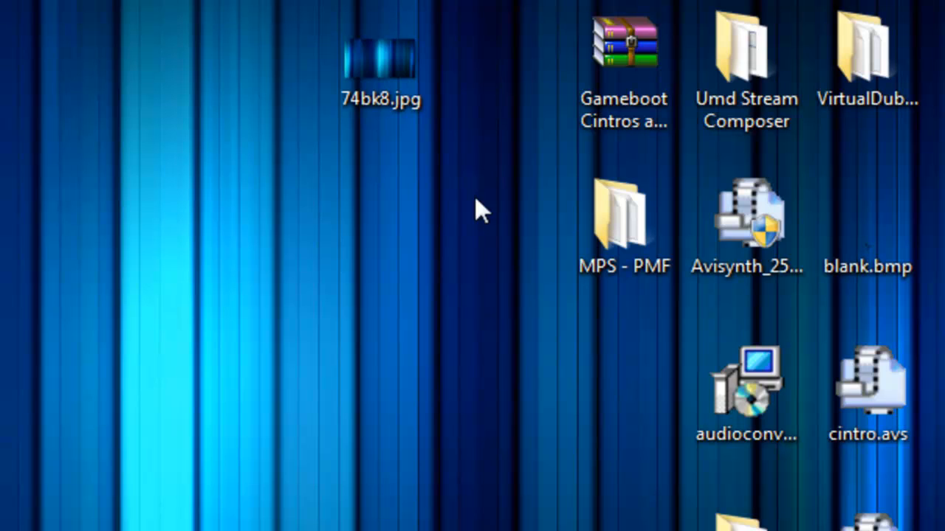
Step: Place 74bk8.jpg on video track 1 and trim it to a few seconds
{"action": "left_click", "coordinate": [381, 59]}
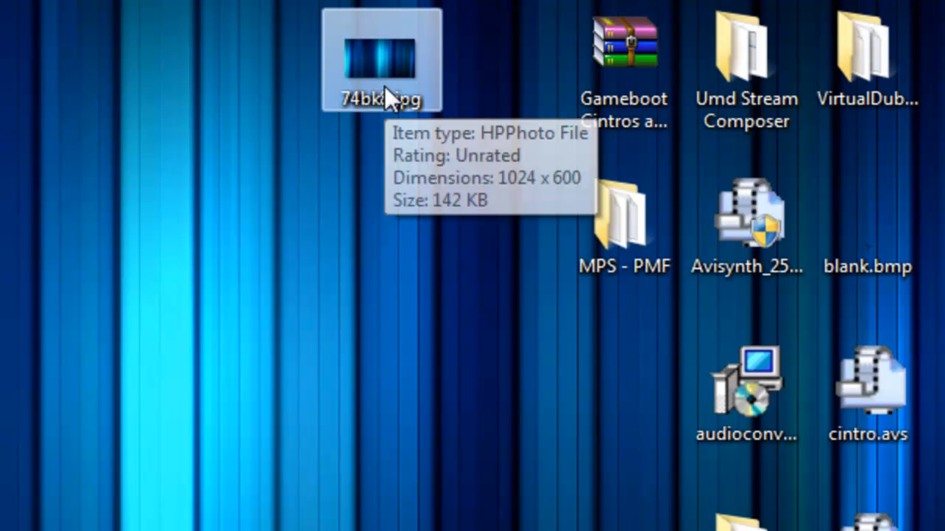
{"action": "mouse_move", "coordinate": [431, 56]}
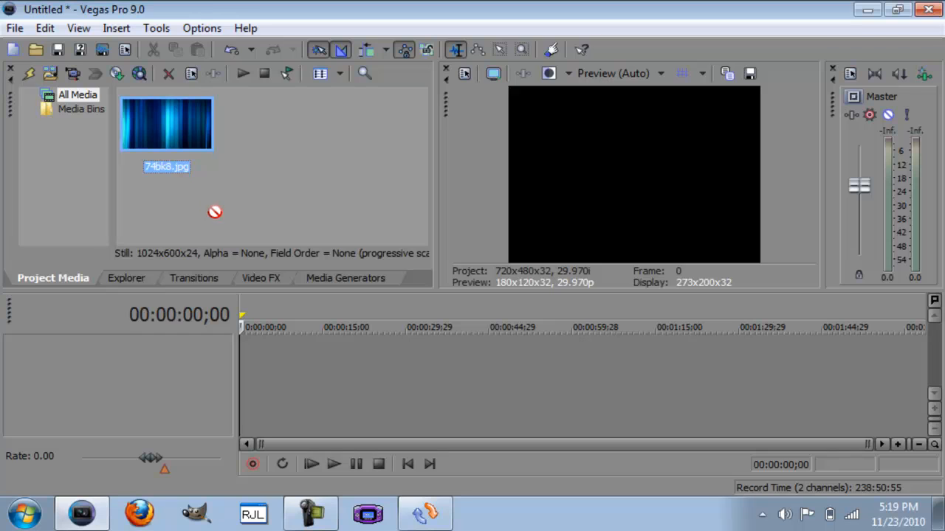
{"action": "left_click_drag", "start_coordinate": [166, 123], "coordinate": [255, 362]}
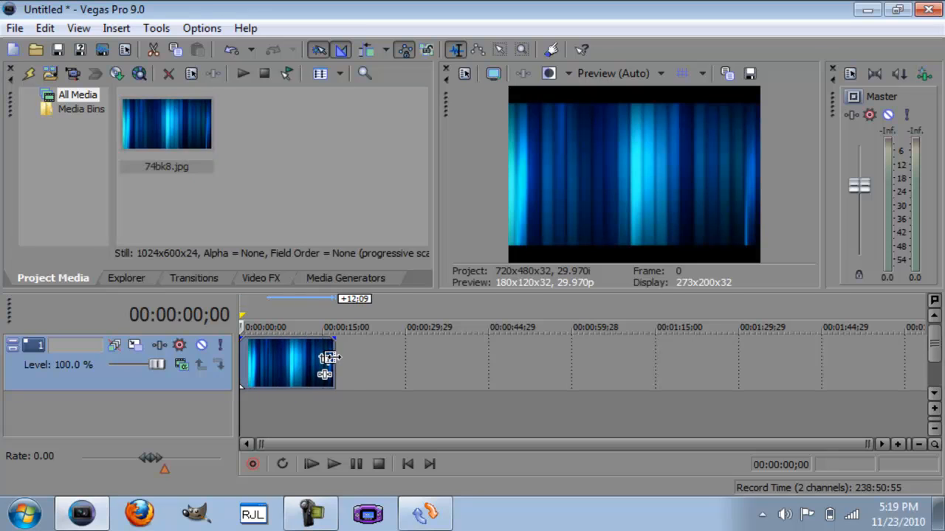
{"action": "left_click_drag", "start_coordinate": [332, 361], "coordinate": [299, 361]}
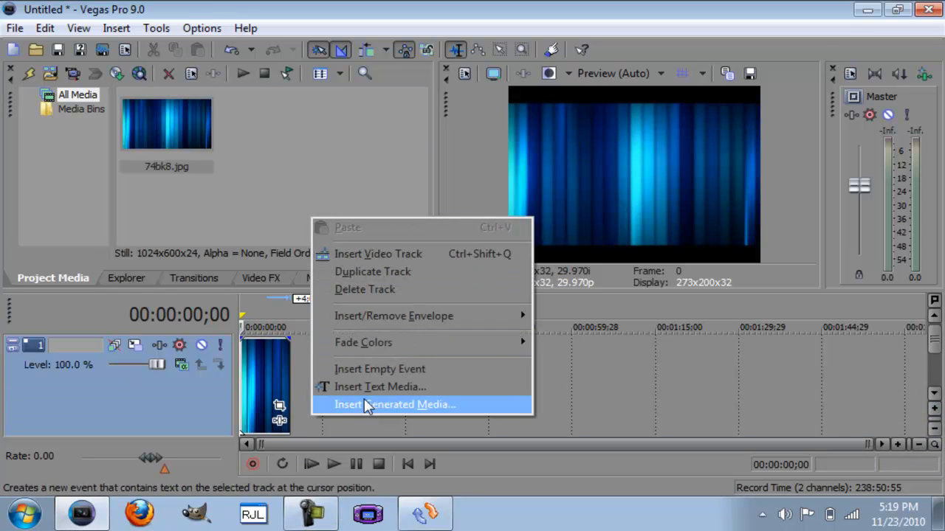
Step: Insert a white 'PSP' Sony Text generated event on a track above the background
{"action": "left_click", "coordinate": [394, 405]}
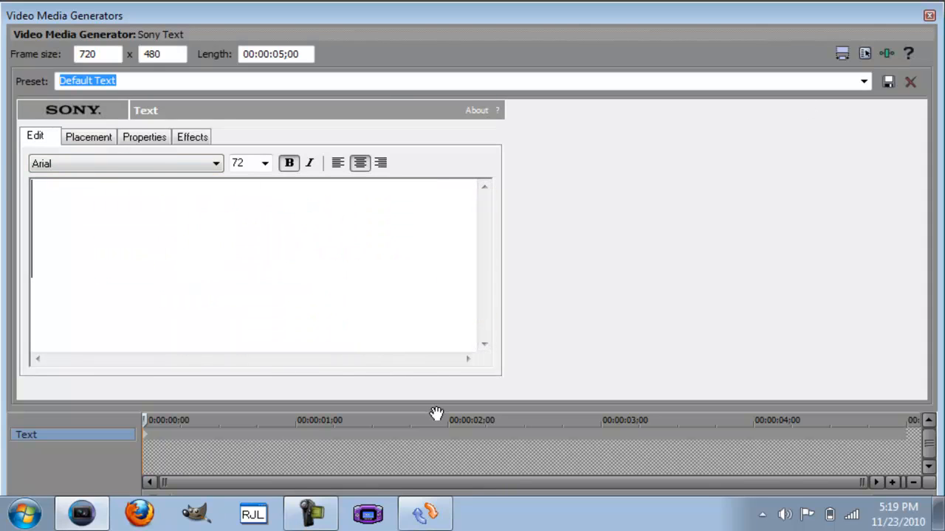
{"action": "type", "text": "P"}
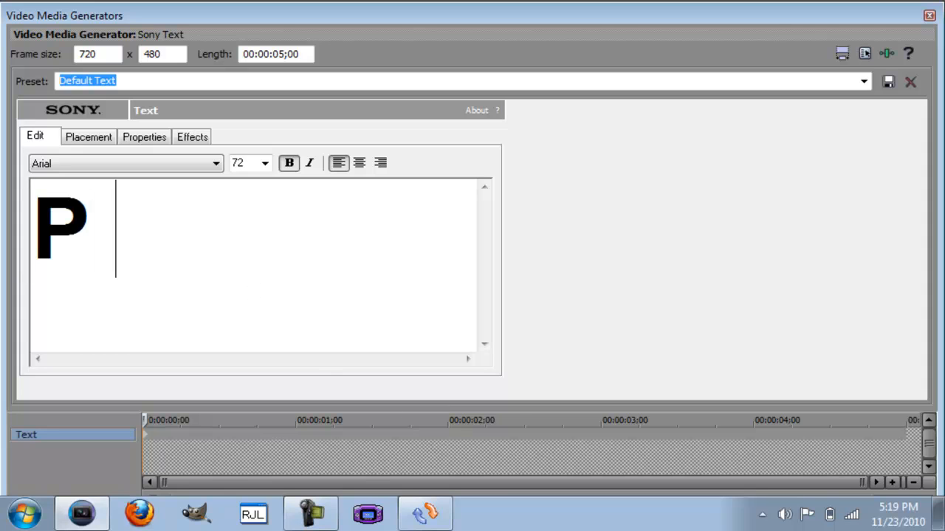
{"action": "left_click", "coordinate": [144, 136]}
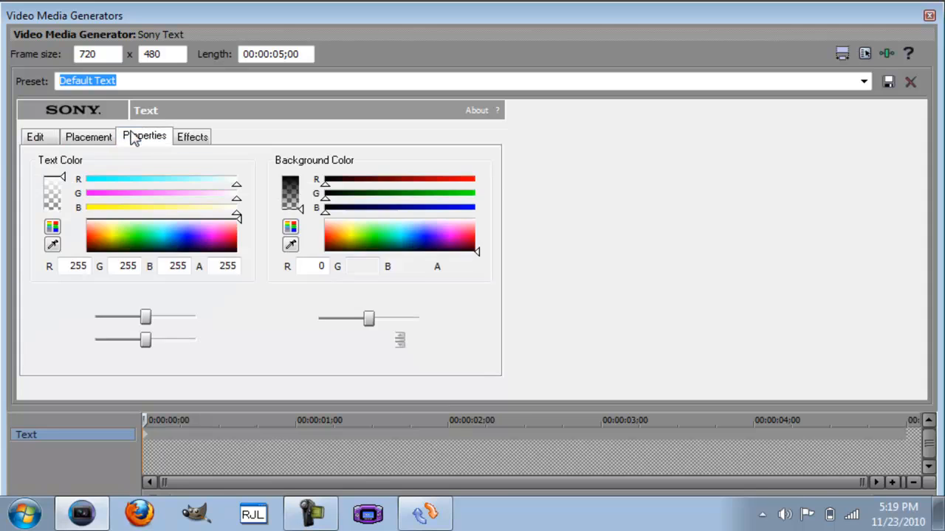
{"action": "left_click", "coordinate": [88, 136]}
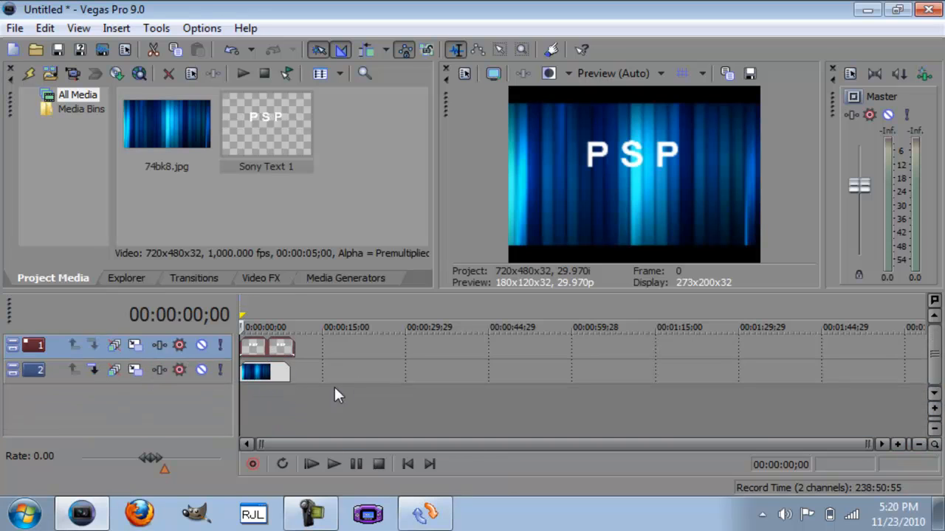
{"action": "mouse_move", "coordinate": [425, 161]}
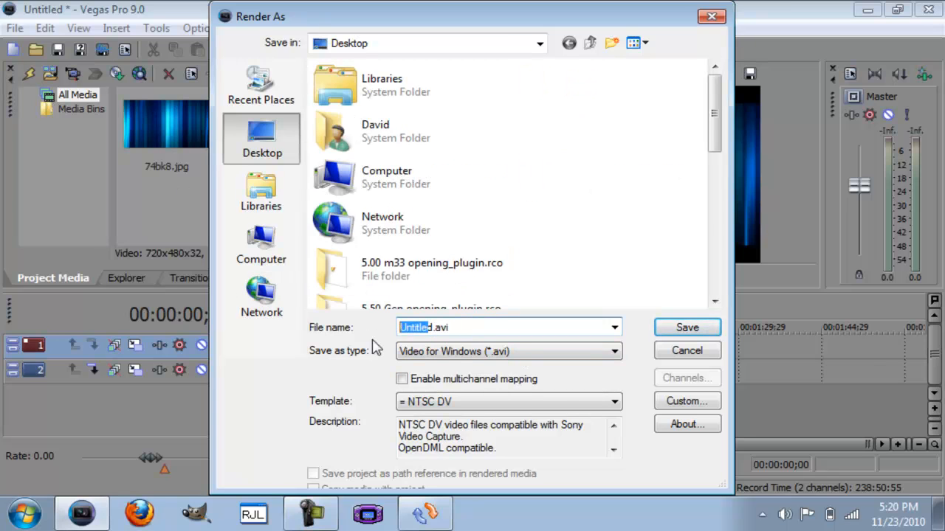
Step: Render the project to cintro.avi on the Desktop with NTSC DV, then close Vegas
{"action": "type", "text": "cintro"}
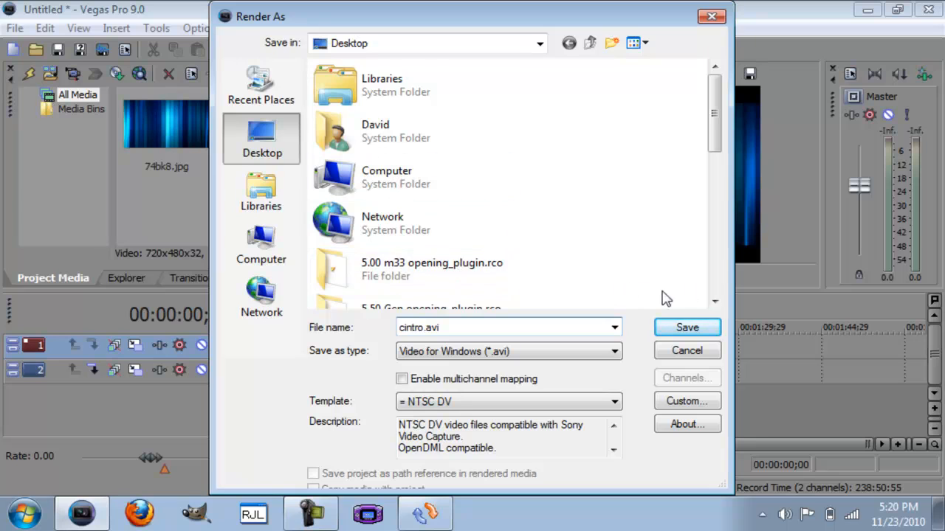
{"action": "left_click", "coordinate": [687, 327]}
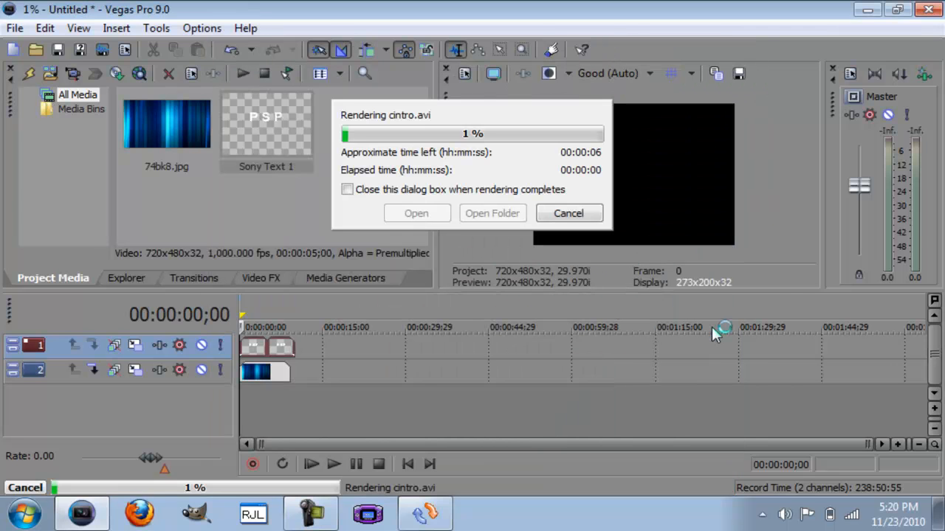
{"action": "left_click", "coordinate": [568, 213]}
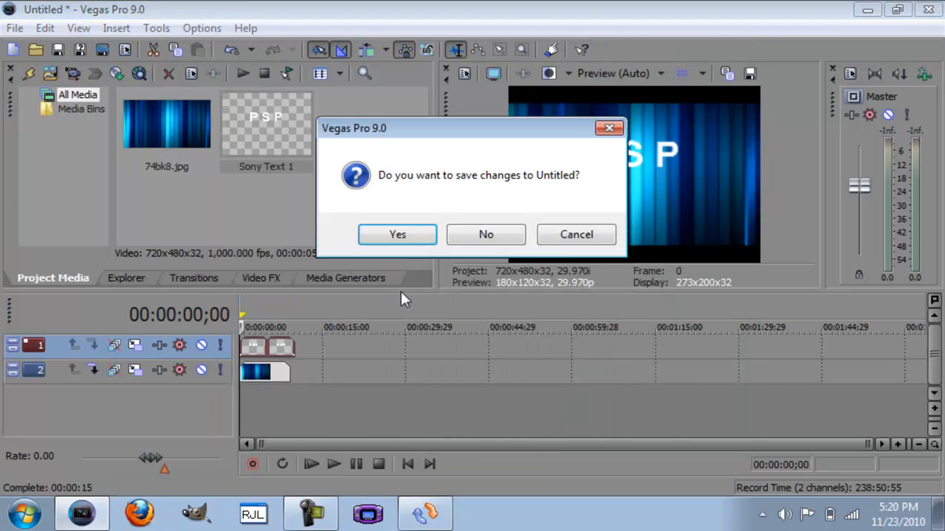
Step: Exit Vegas without saving and delete the leftover cintro.avi.sfl file
{"action": "left_click", "coordinate": [486, 234]}
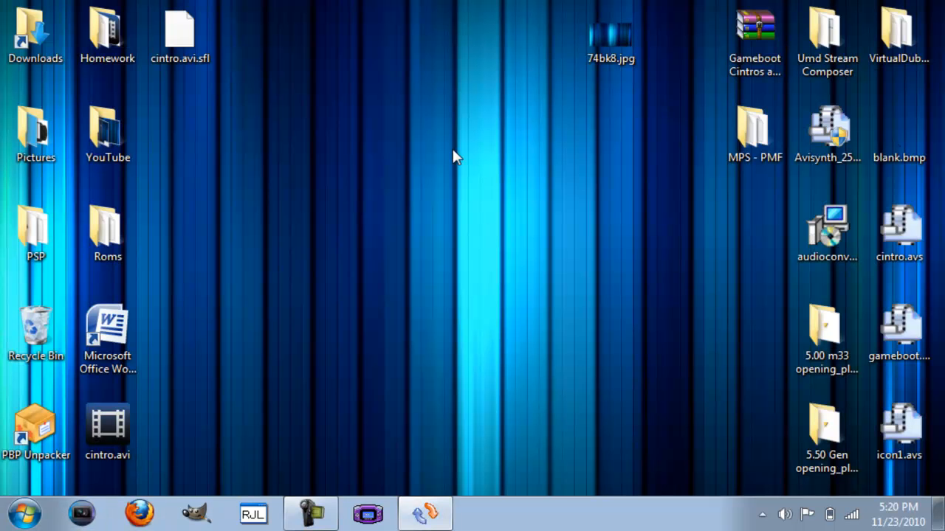
{"action": "left_click_drag", "start_coordinate": [180, 33], "coordinate": [324, 232]}
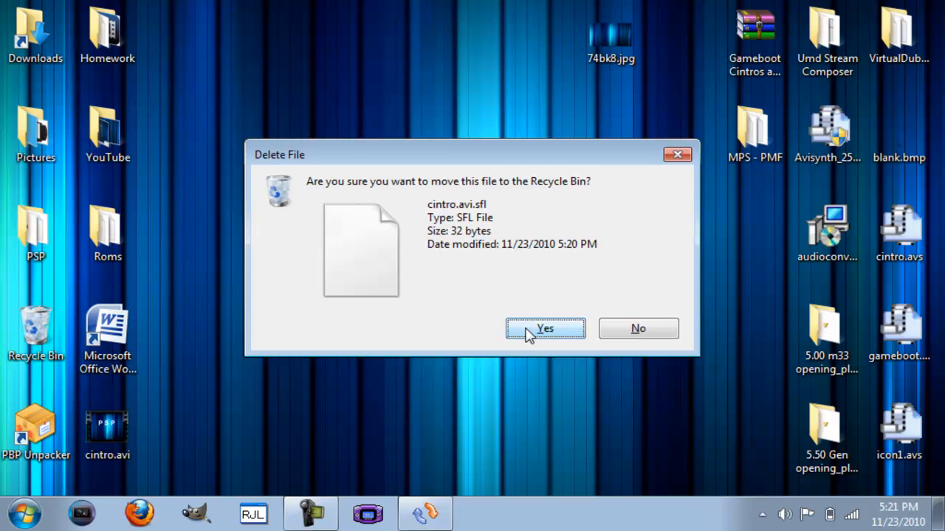
{"action": "left_click", "coordinate": [545, 329]}
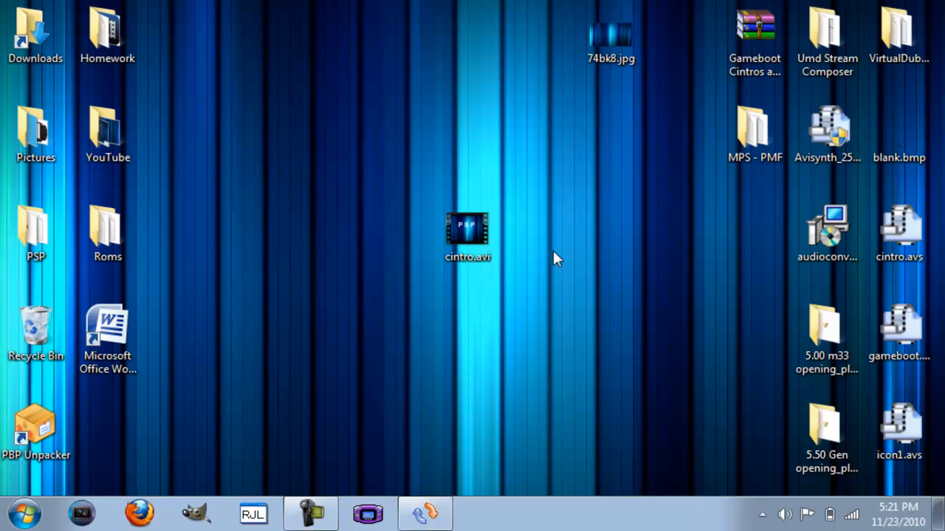
{"action": "mouse_move", "coordinate": [411, 492]}
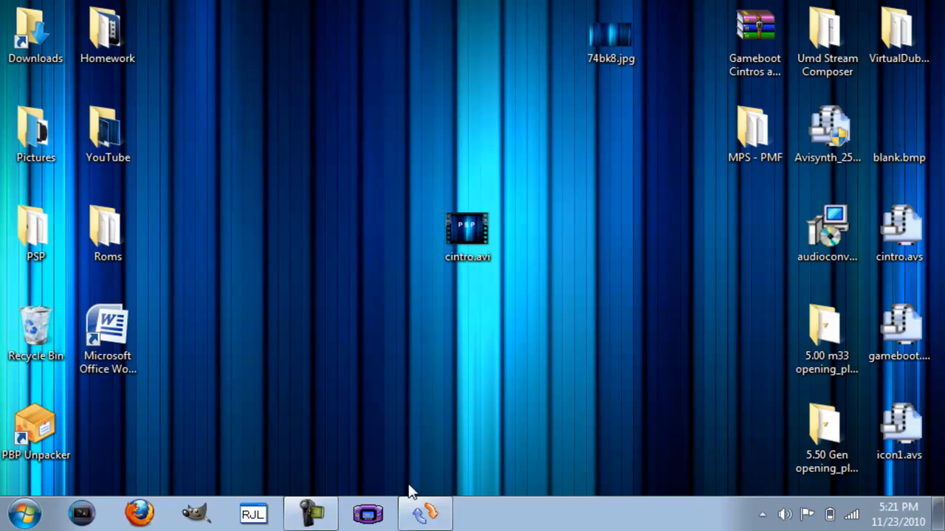
{"action": "mouse_move", "coordinate": [611, 319]}
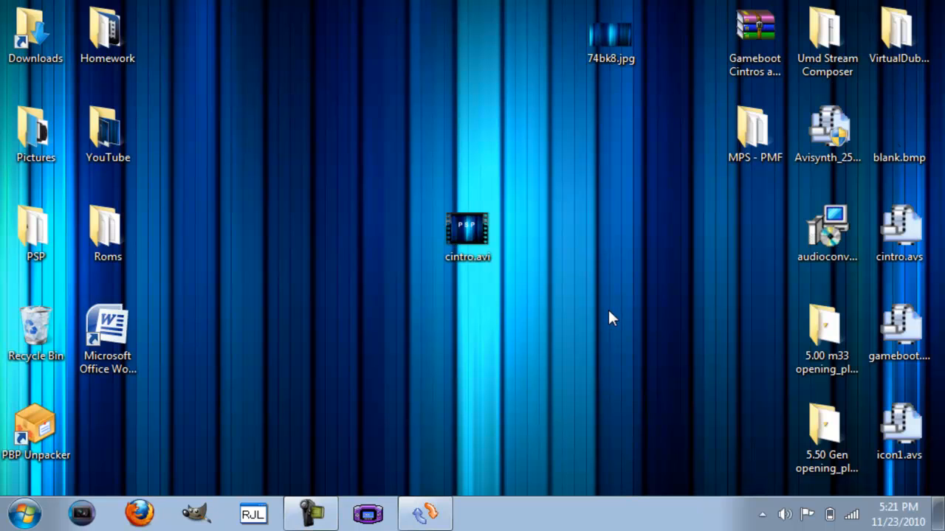
Step: Open the VirtualDubMod program folder in Explorer
{"action": "left_click", "coordinate": [610, 37]}
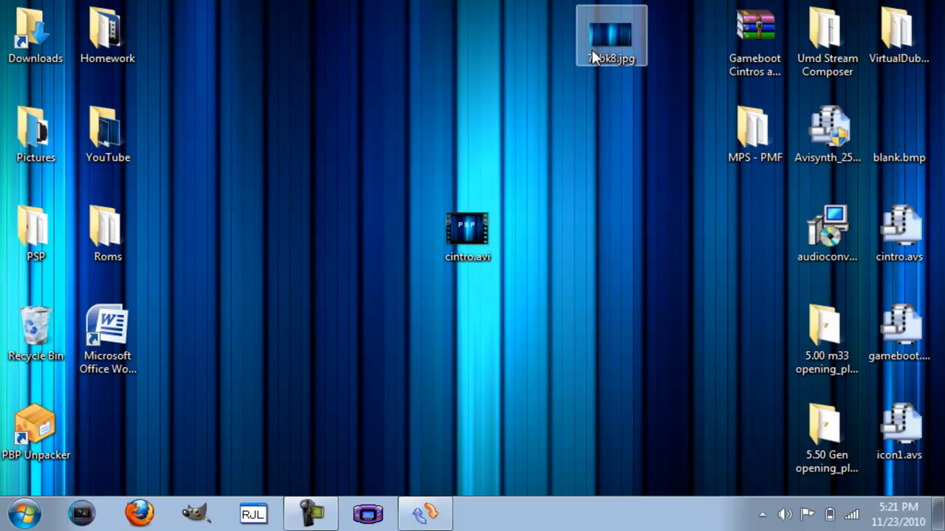
{"action": "left_click", "coordinate": [620, 322]}
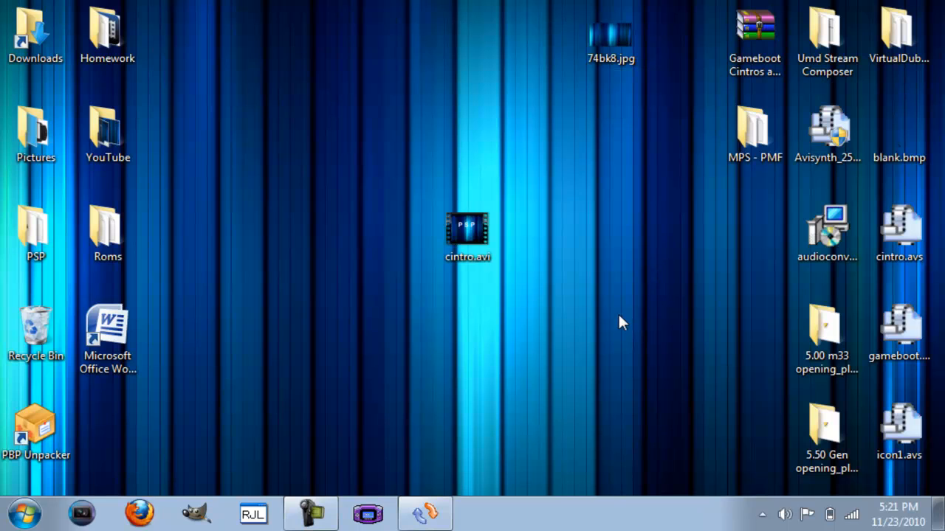
{"action": "left_click", "coordinate": [899, 33]}
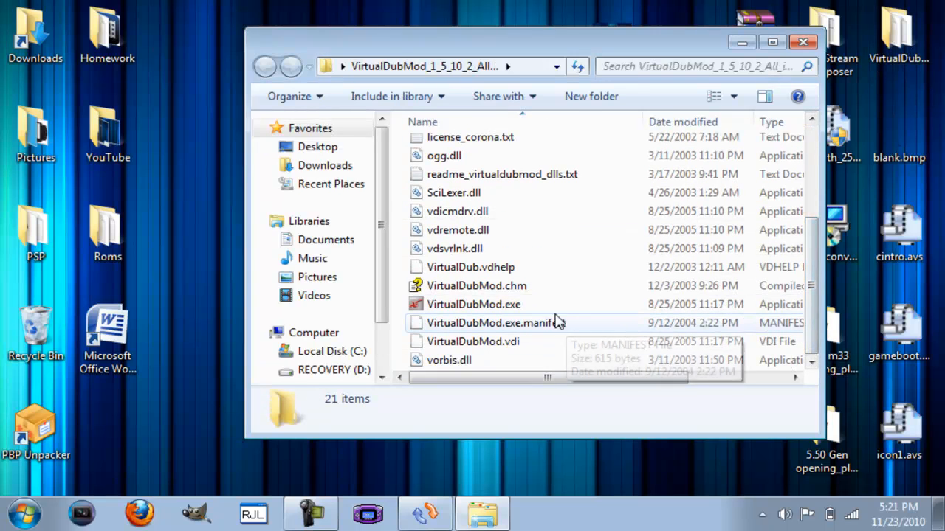
Step: Launch VirtualDubMod.exe and open the cintro.avs script from the Desktop
{"action": "left_click", "coordinate": [474, 304]}
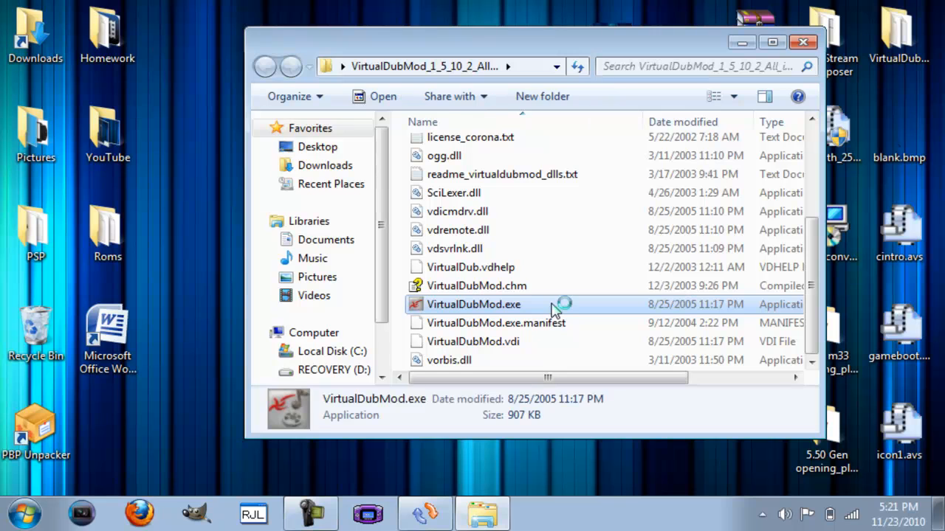
{"action": "double_click", "coordinate": [473, 304]}
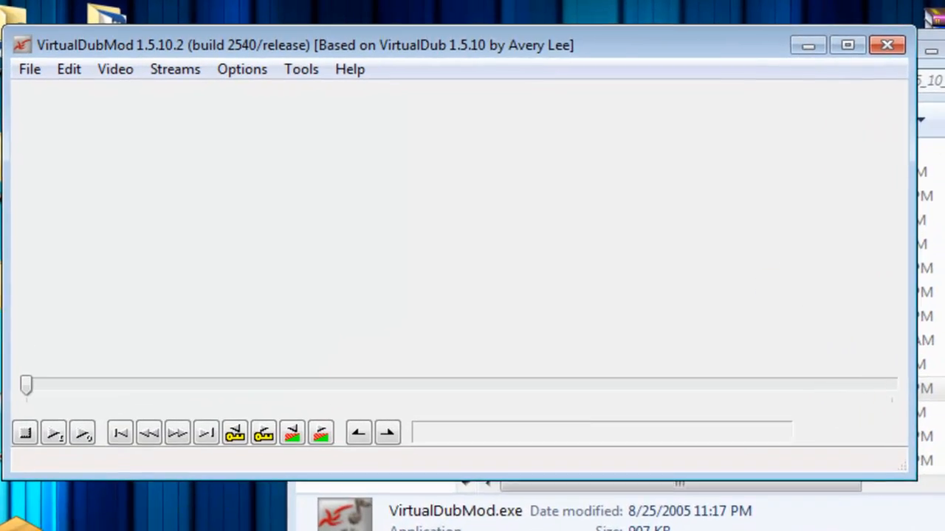
{"action": "left_click", "coordinate": [29, 68]}
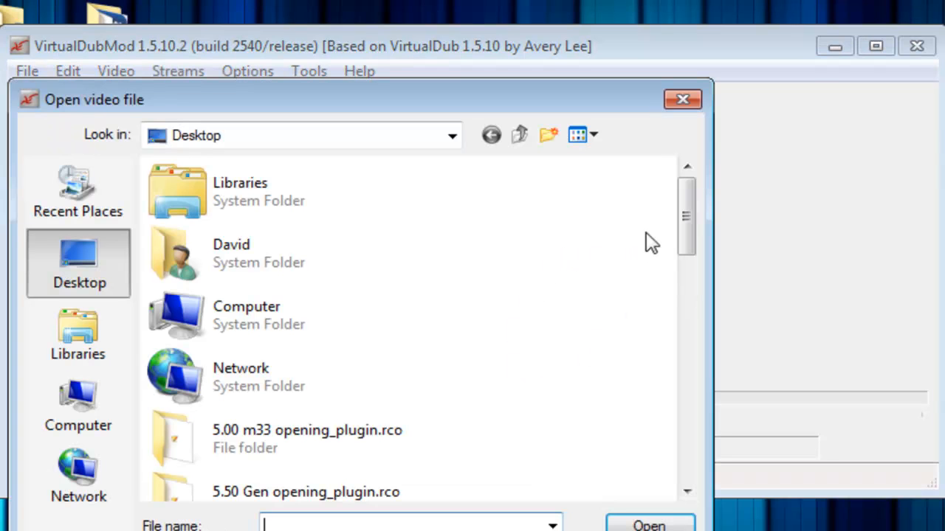
{"action": "scroll", "scroll_direction": "down", "scroll_amount": 3}
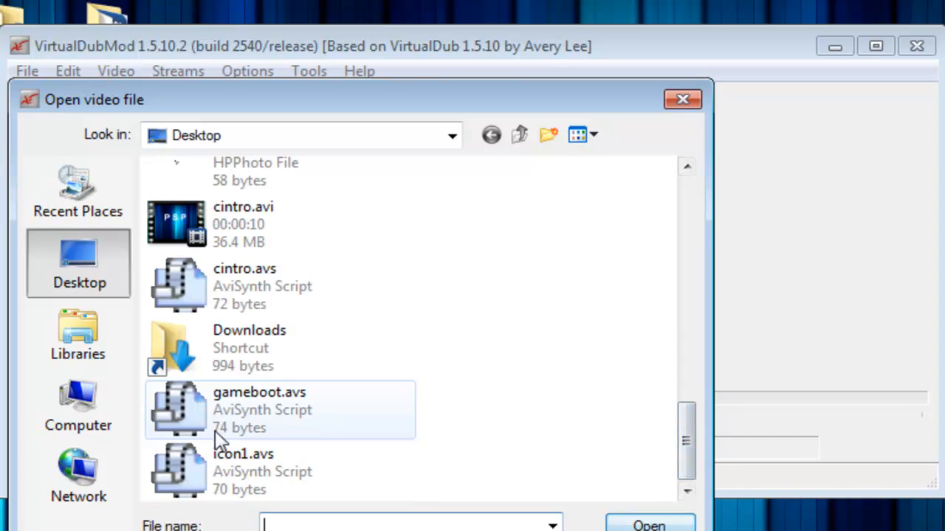
{"action": "left_click", "coordinate": [681, 98]}
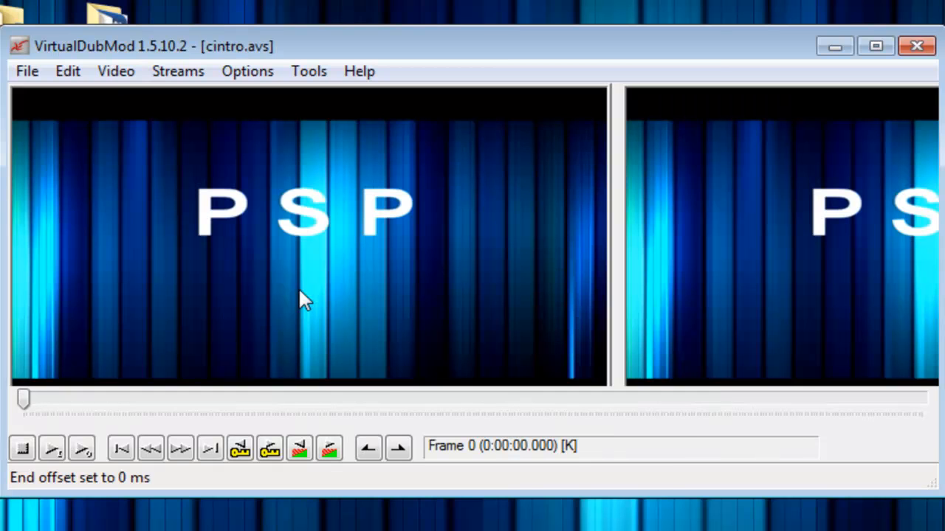
{"action": "mouse_move", "coordinate": [431, 287]}
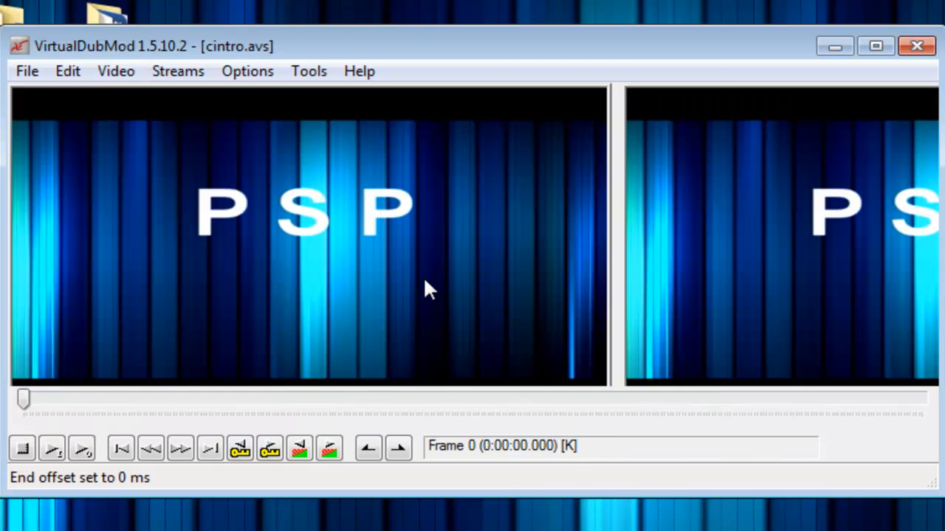
{"action": "mouse_move", "coordinate": [27, 71]}
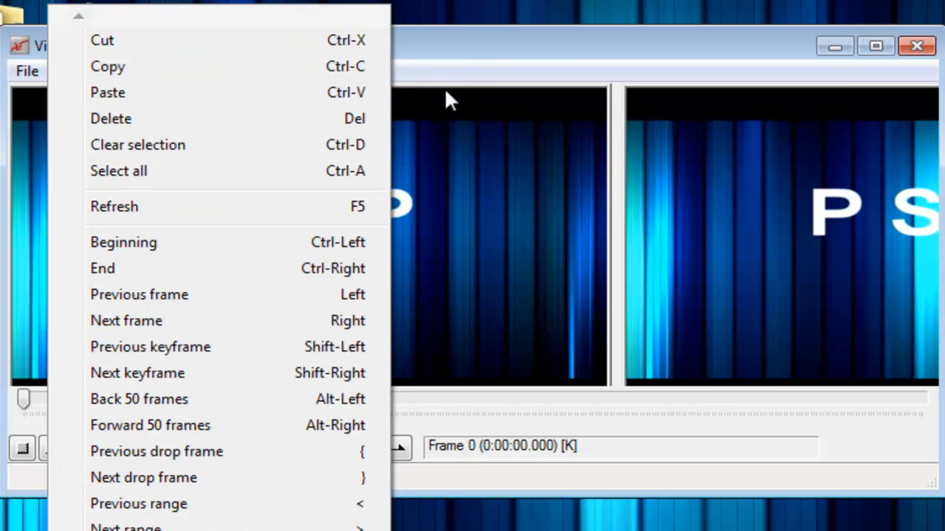
Step: In the stream list, save the audio as a WAV and disable the audio stream
{"action": "left_click", "coordinate": [178, 71]}
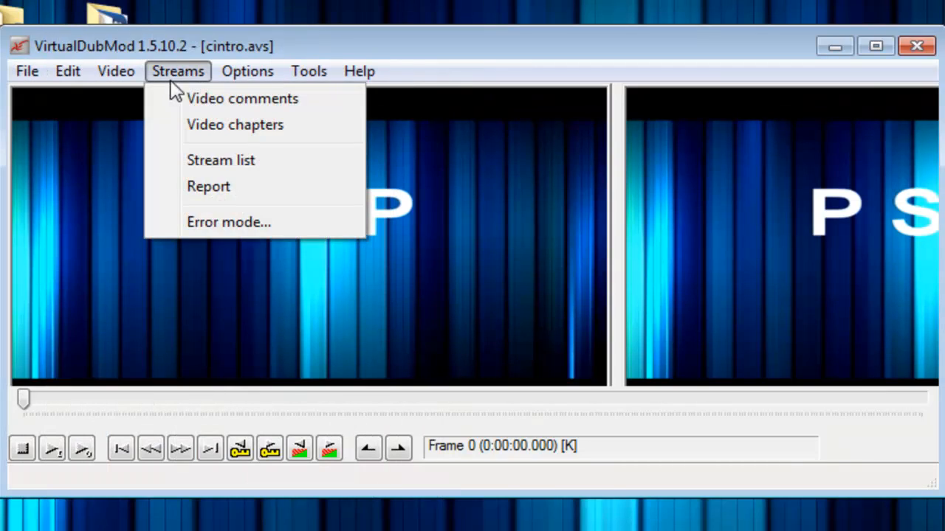
{"action": "left_click", "coordinate": [220, 160]}
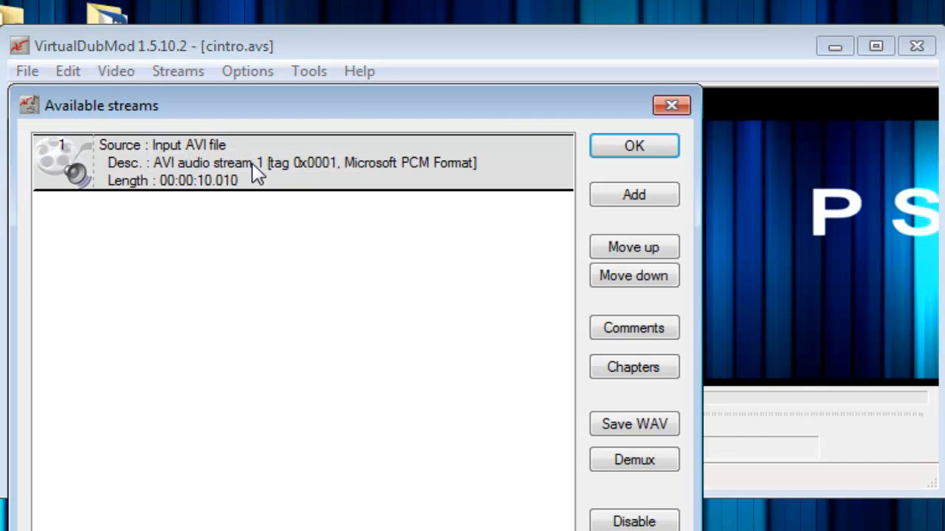
{"action": "left_click", "coordinate": [633, 424]}
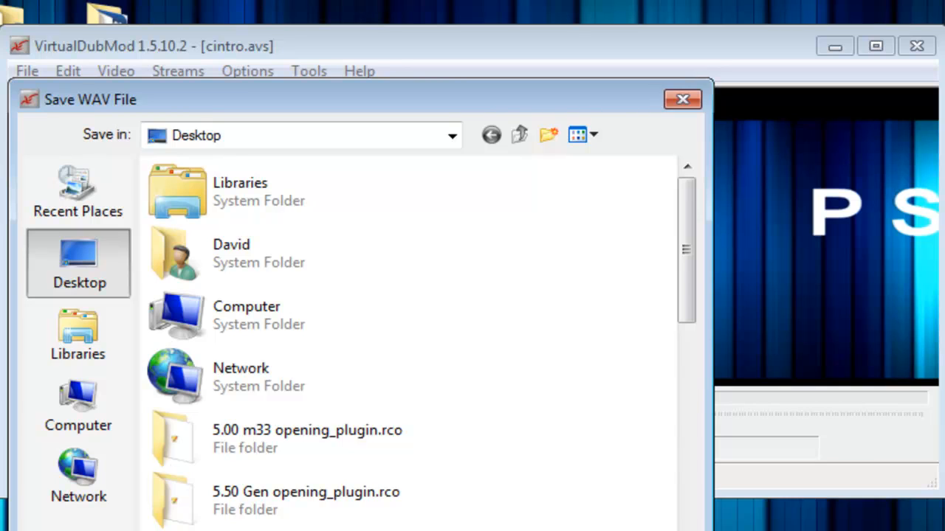
{"action": "mouse_move", "coordinate": [634, 390]}
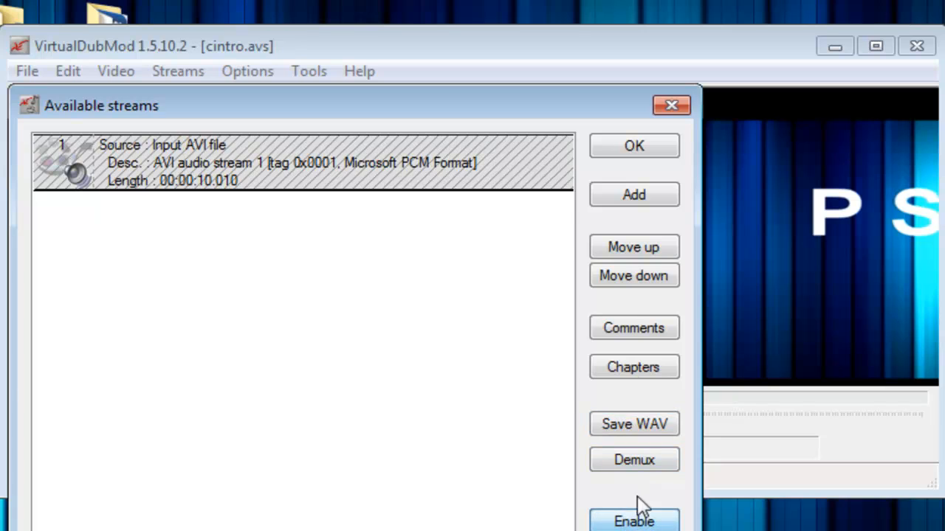
{"action": "left_click", "coordinate": [633, 145]}
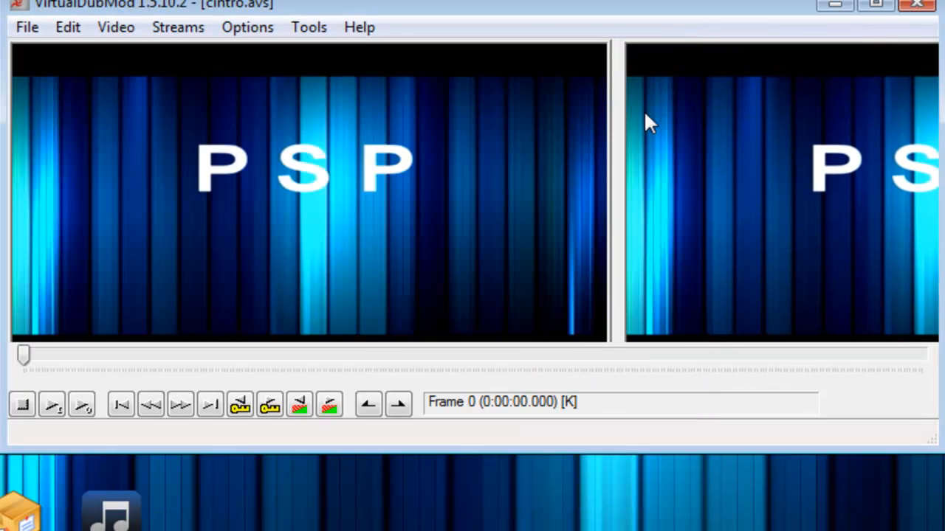
Step: Save the video as a new AVI named cintro1
{"action": "left_click", "coordinate": [27, 28]}
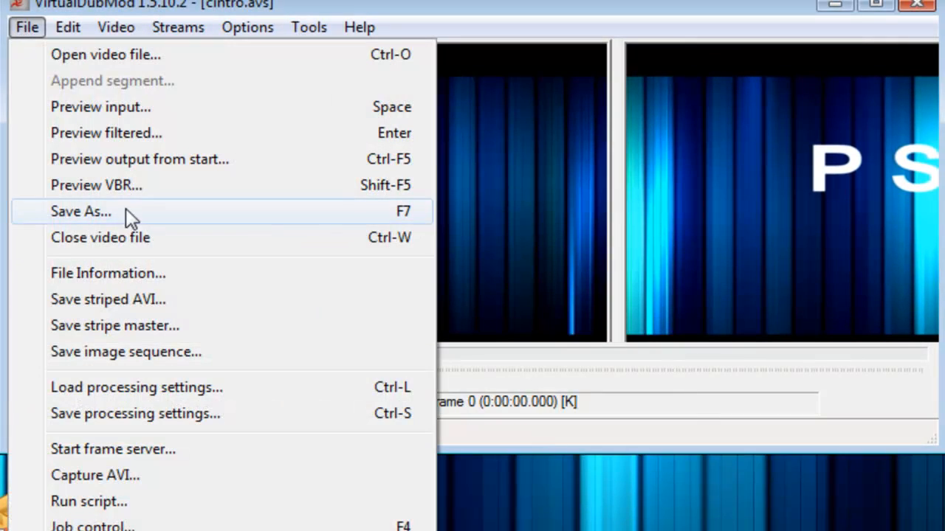
{"action": "left_click", "coordinate": [81, 211]}
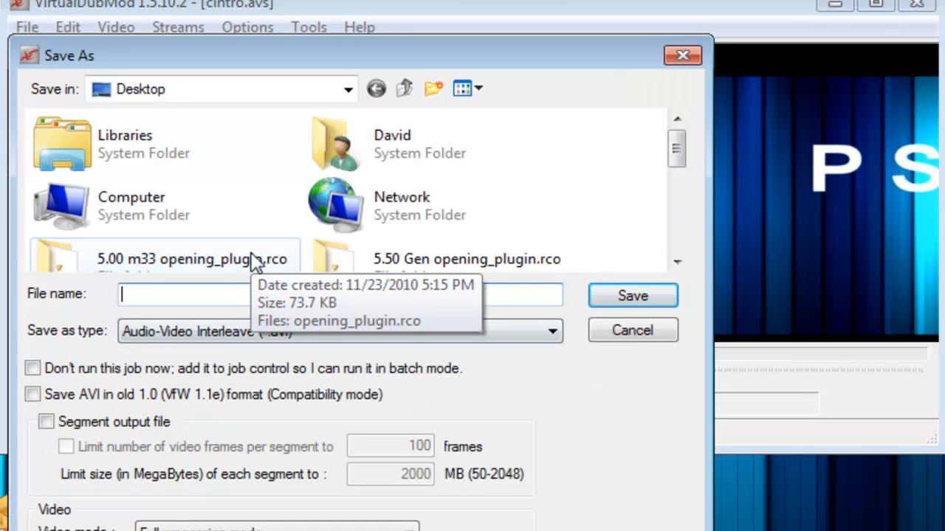
{"action": "type", "text": "cintro1"}
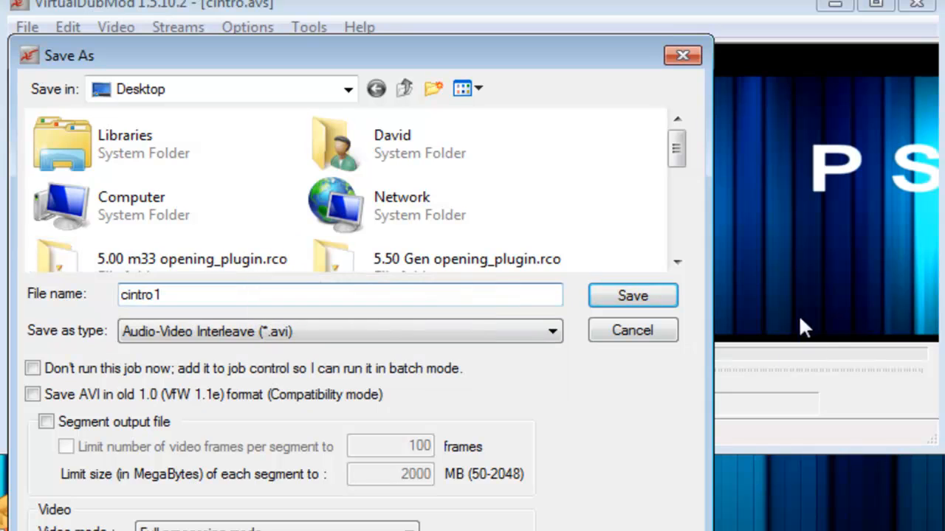
{"action": "left_click", "coordinate": [632, 295]}
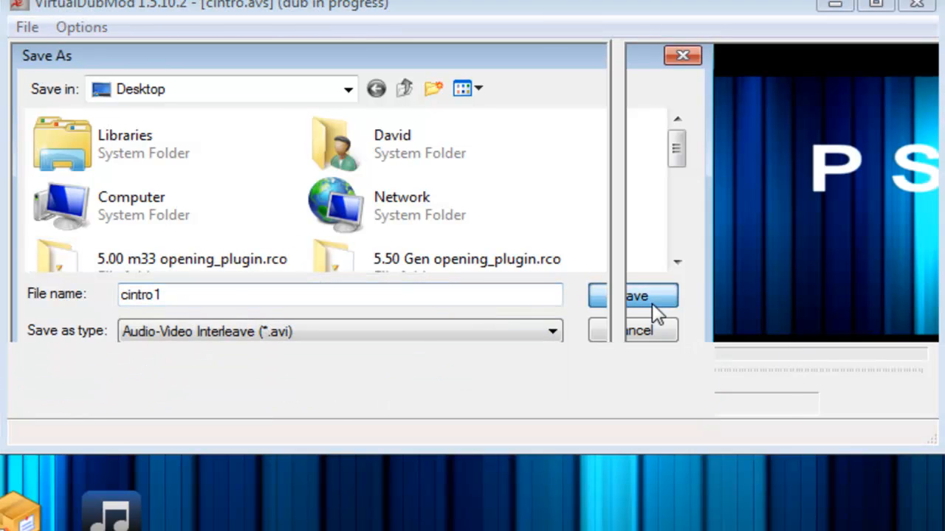
{"action": "left_click", "coordinate": [636, 295]}
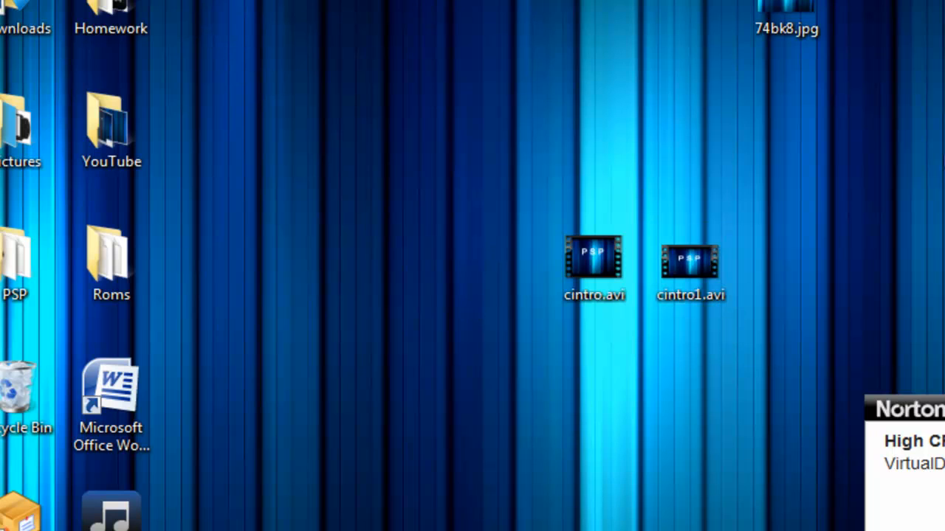
Step: Delete 74bk8.jpg from the Desktop and retry at the Item Not Found prompt
{"action": "left_click", "coordinate": [594, 262]}
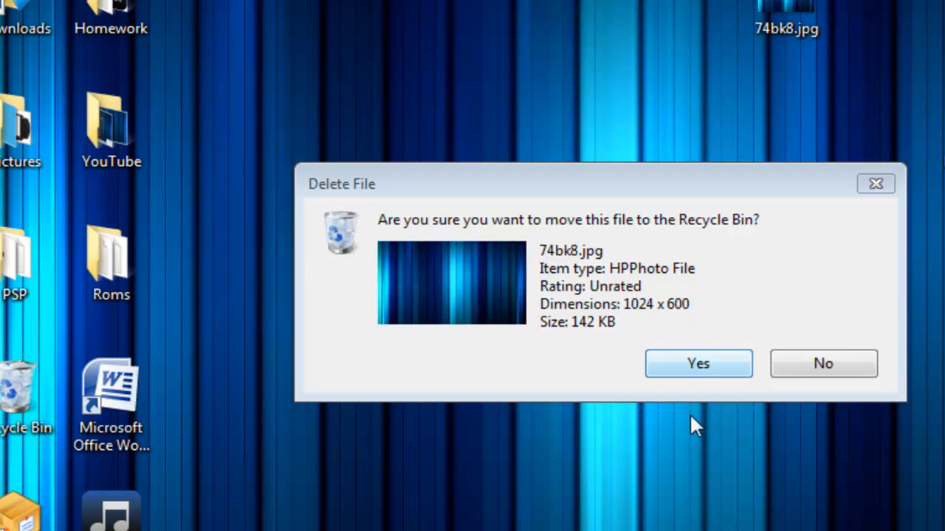
{"action": "left_click", "coordinate": [698, 363]}
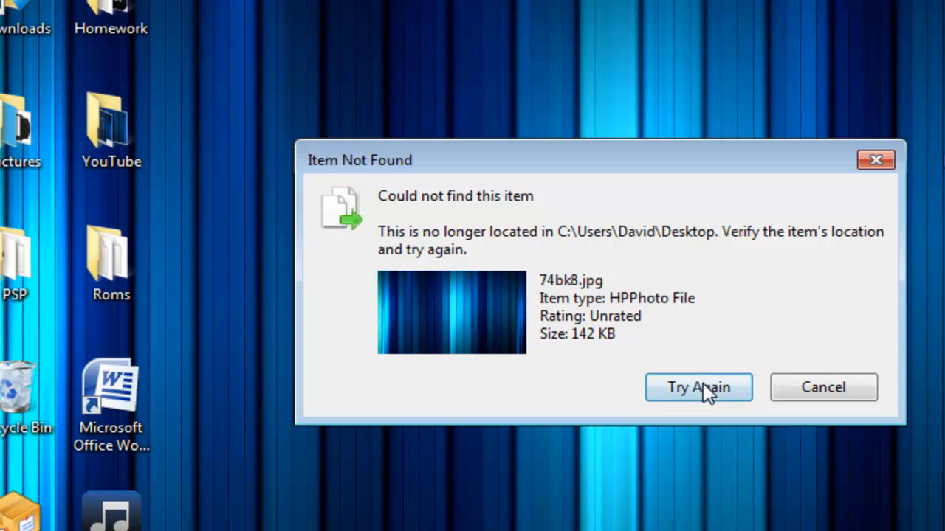
{"action": "left_click", "coordinate": [697, 387]}
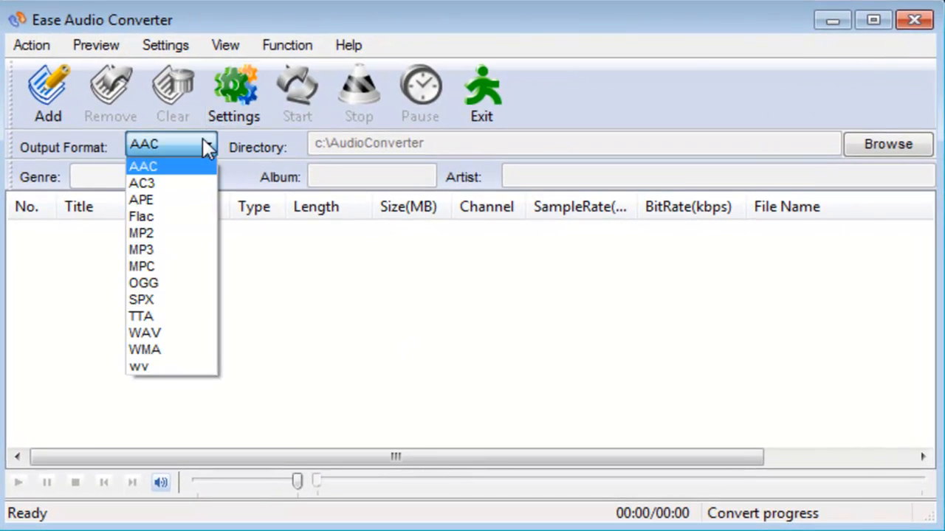
Step: Set WAV output to 44100 Hz, stereo, 16-bit PCM and convert cintro
{"action": "left_click", "coordinate": [144, 333]}
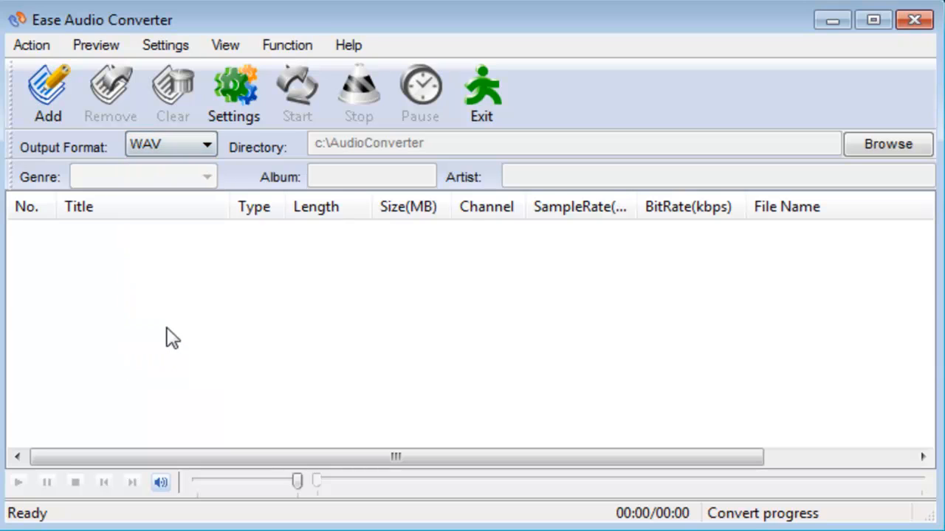
{"action": "mouse_move", "coordinate": [895, 88]}
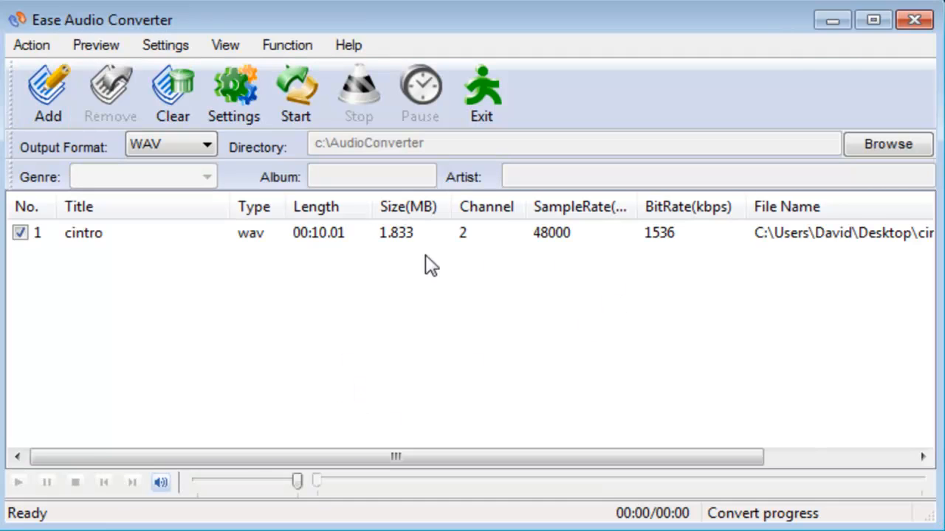
{"action": "mouse_move", "coordinate": [234, 92]}
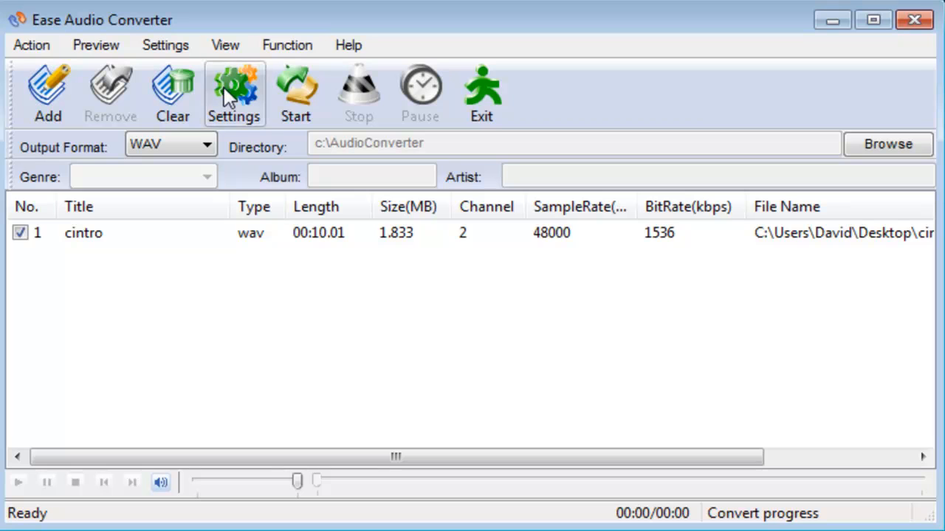
{"action": "left_click", "coordinate": [234, 93]}
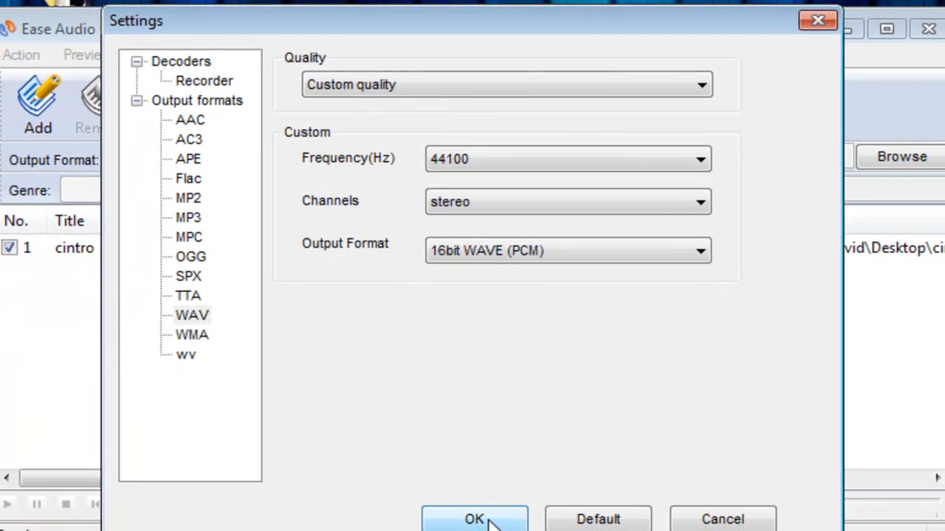
{"action": "left_click", "coordinate": [474, 519]}
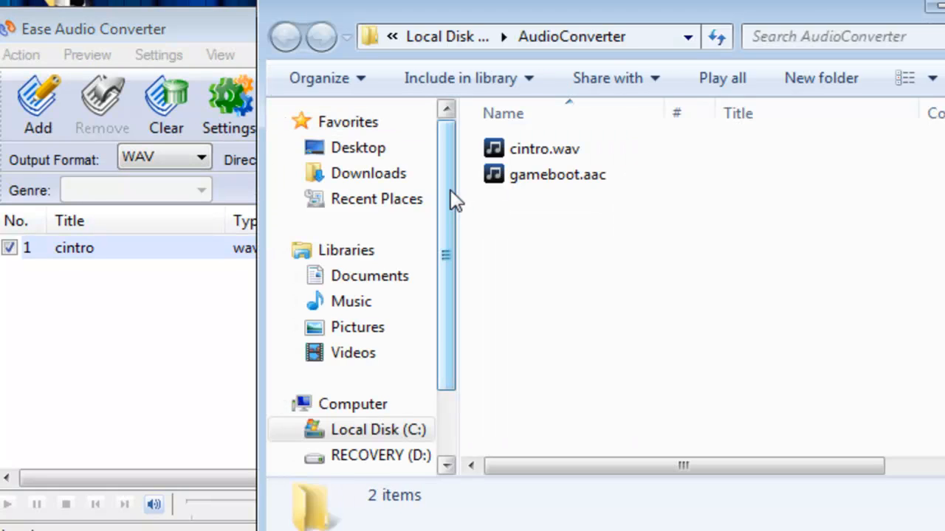
Step: Select cintro.wav in the AudioConverter folder for moving to the Desktop
{"action": "left_click", "coordinate": [545, 148]}
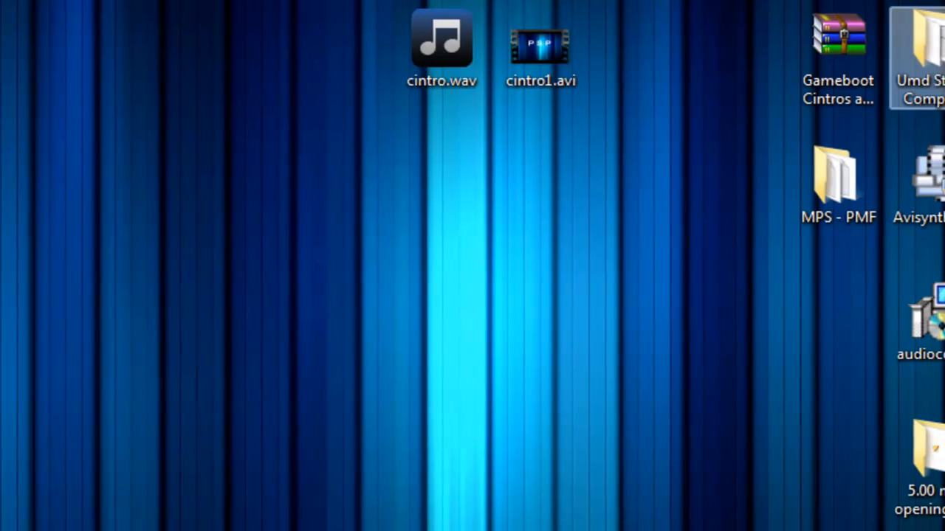
Step: Delete UmdStreamComposer.exe.manifest from the Umd Stream Composer bin folder
{"action": "double_click", "coordinate": [918, 37]}
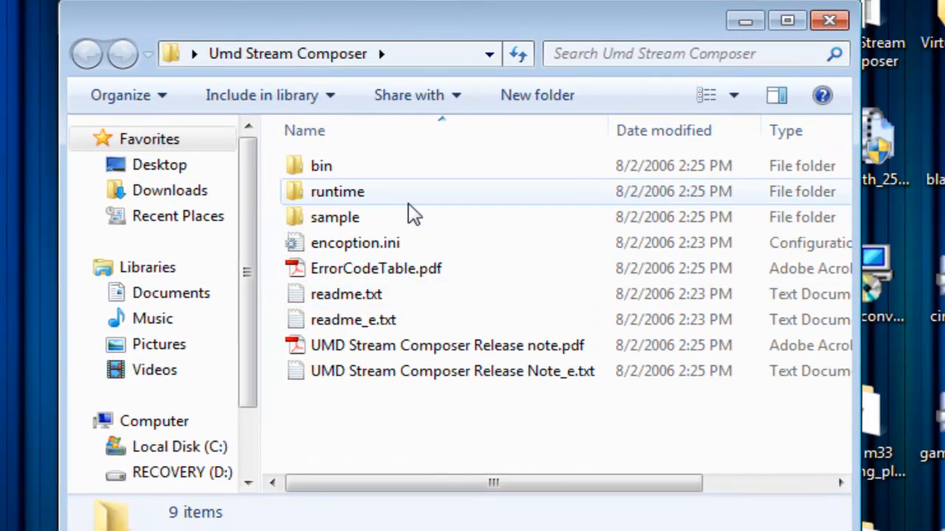
{"action": "mouse_move", "coordinate": [321, 165]}
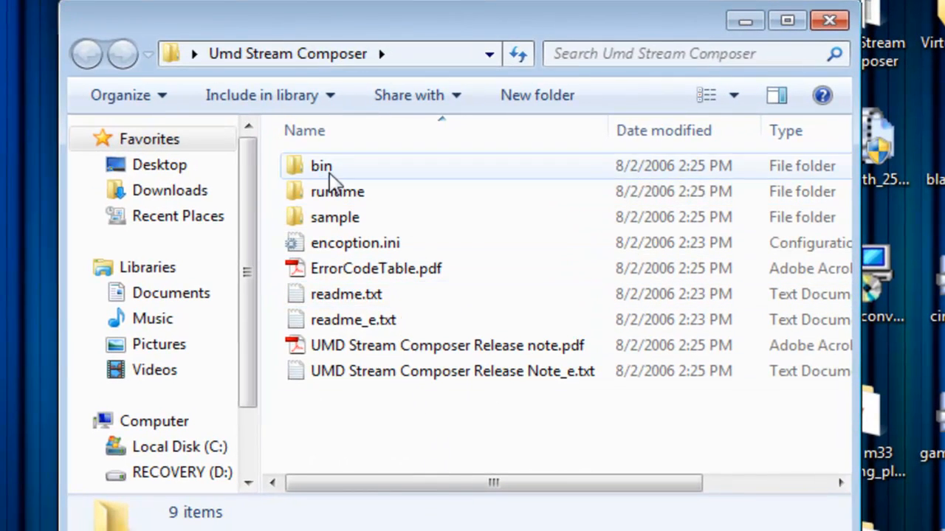
{"action": "double_click", "coordinate": [321, 166]}
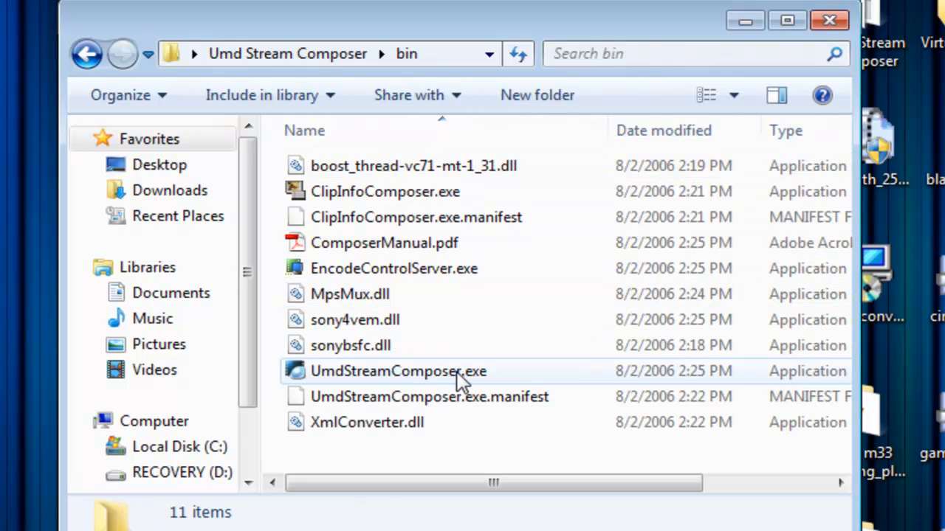
{"action": "left_click", "coordinate": [428, 396]}
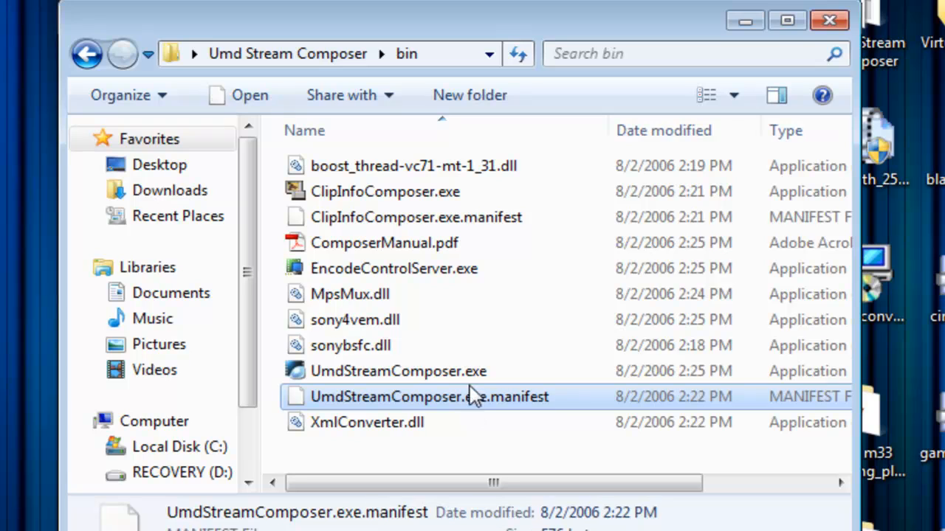
{"action": "left_click", "coordinate": [399, 371]}
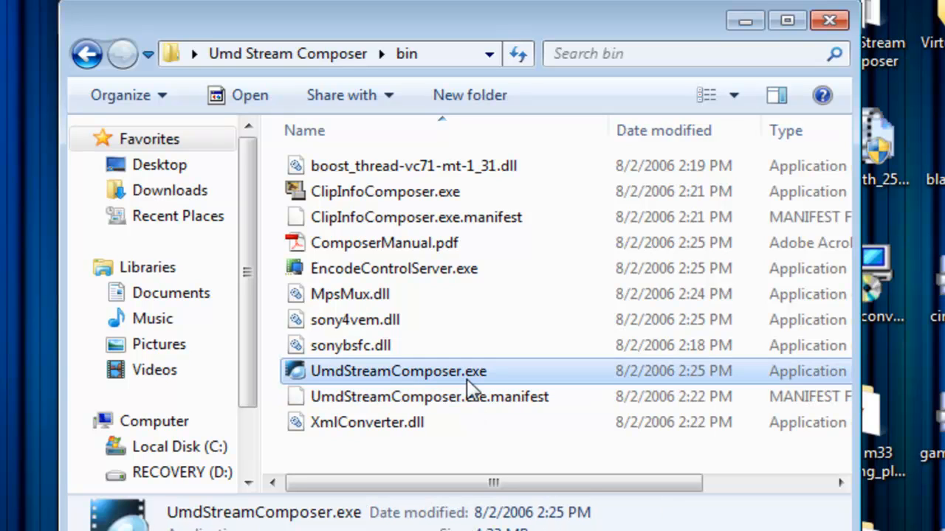
{"action": "left_click", "coordinate": [428, 397]}
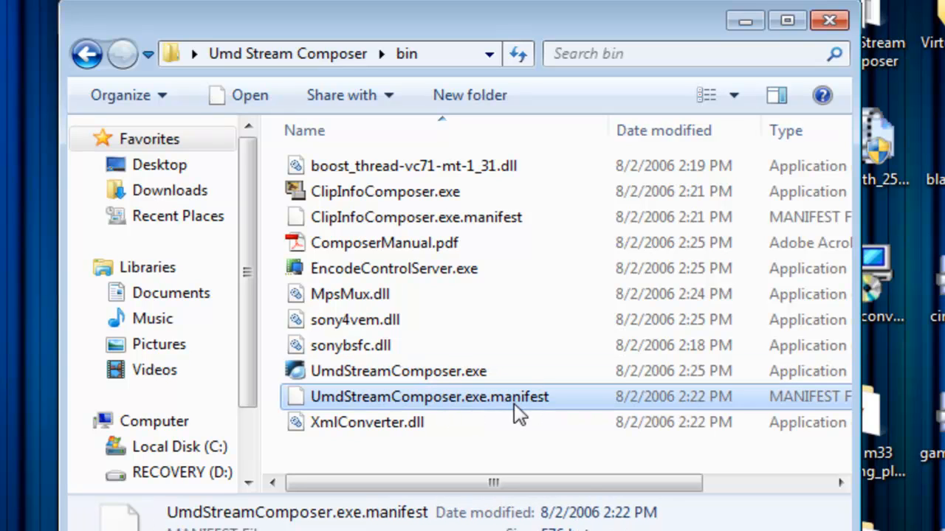
{"action": "key", "text": "Delete"}
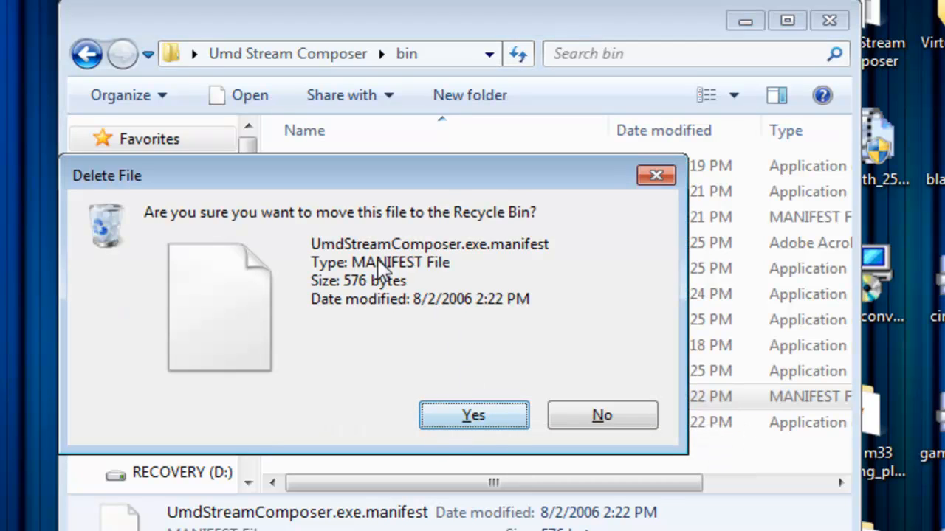
{"action": "mouse_move", "coordinate": [472, 415]}
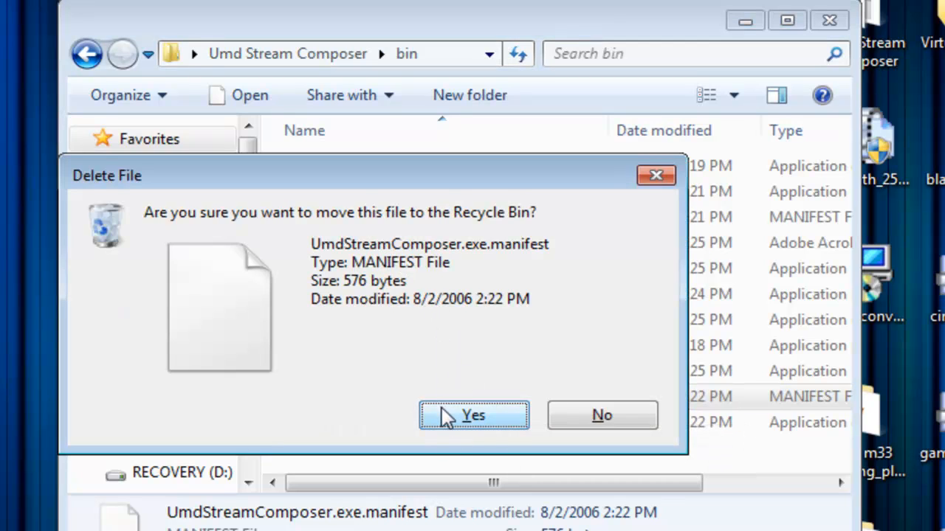
{"action": "left_click", "coordinate": [473, 414]}
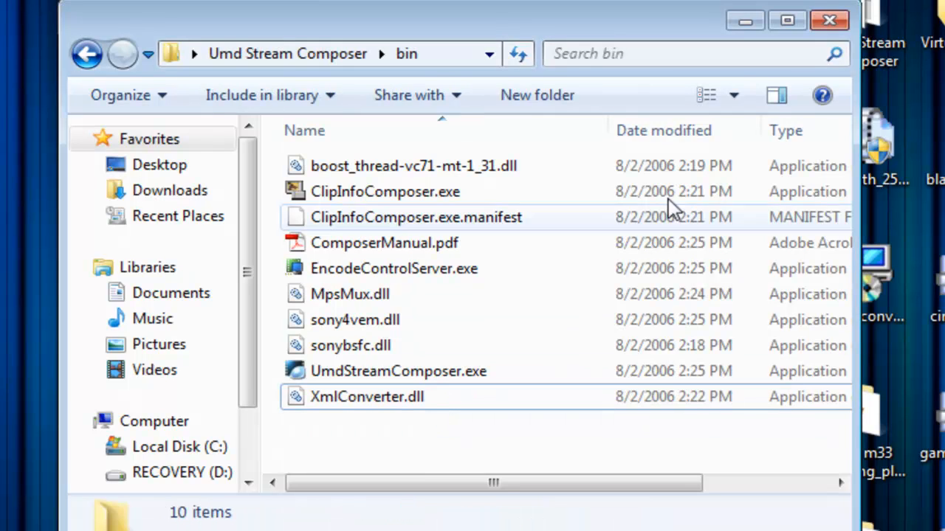
Step: Reopen the bin folder and run UmdStreamComposer.exe
{"action": "left_click", "coordinate": [828, 20]}
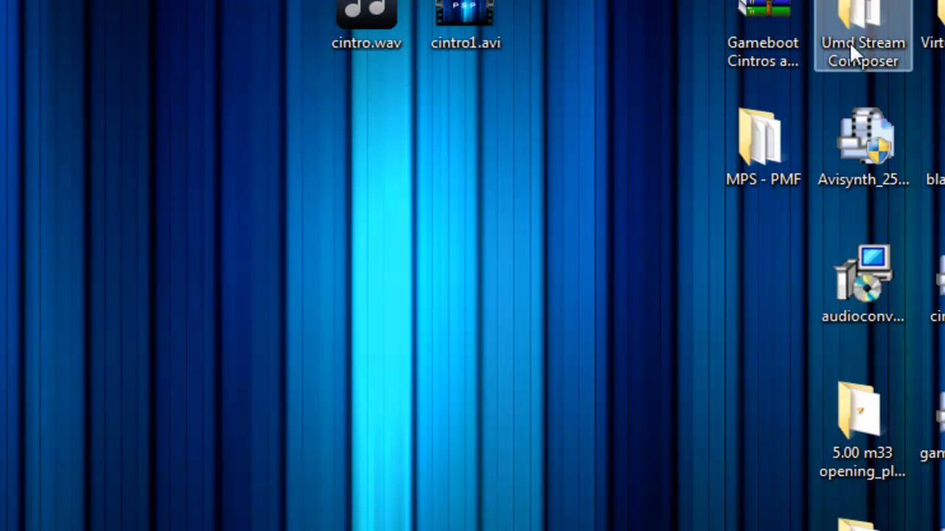
{"action": "double_click", "coordinate": [862, 30]}
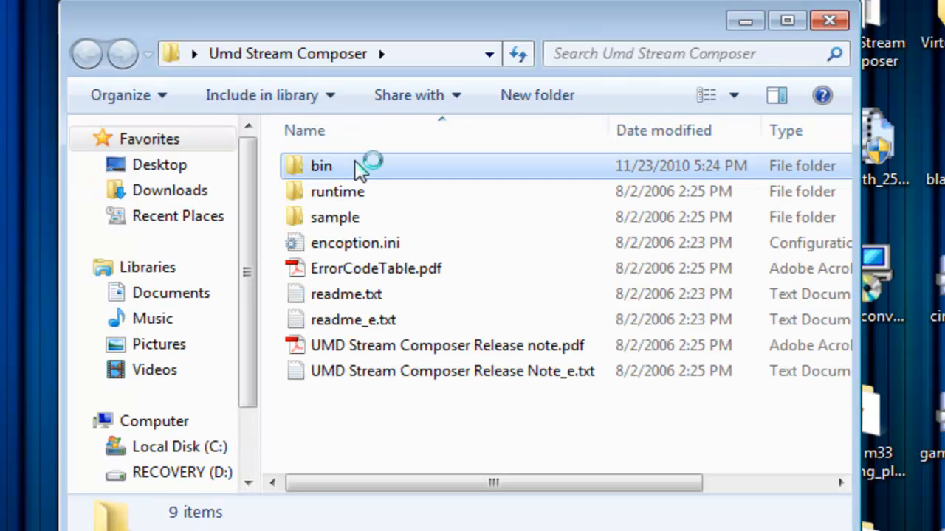
{"action": "double_click", "coordinate": [321, 165]}
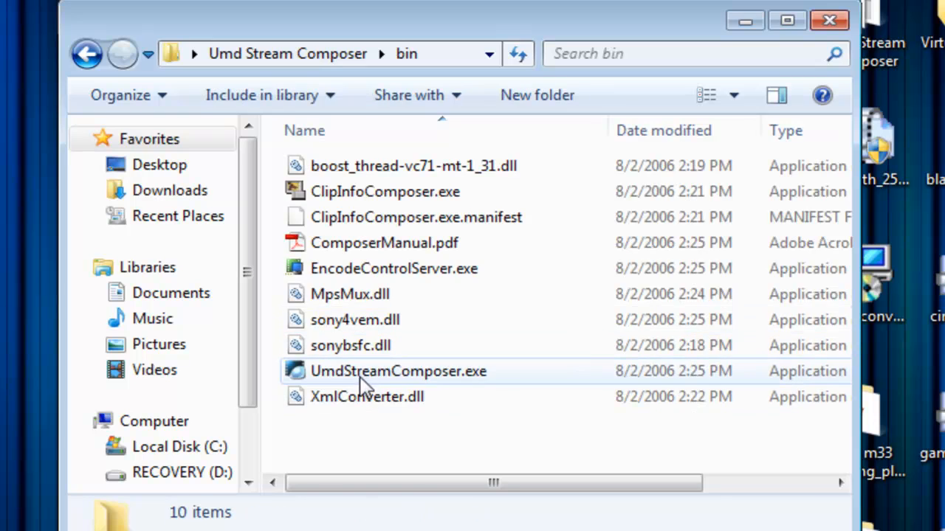
{"action": "left_click", "coordinate": [397, 371]}
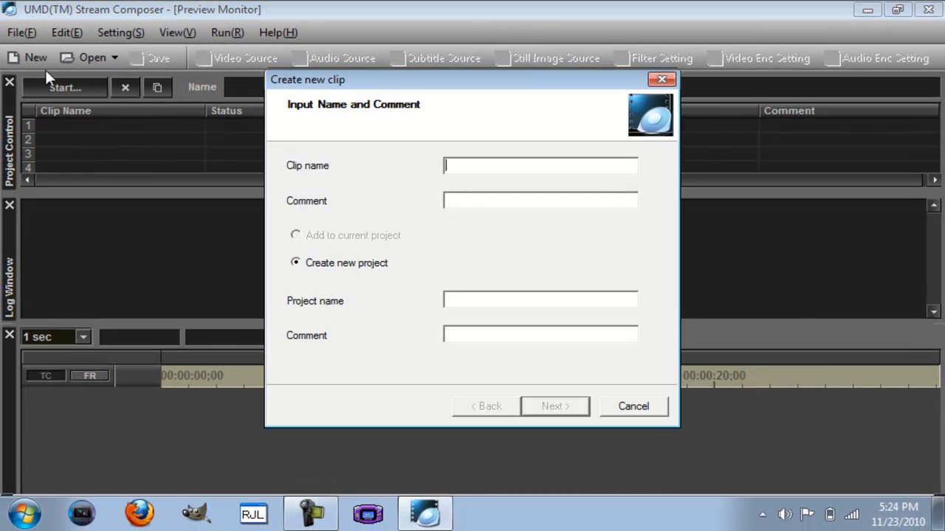
Step: Enter 'cintro' as the clip name and 'psp cintros' as the project name
{"action": "type", "text": "c"}
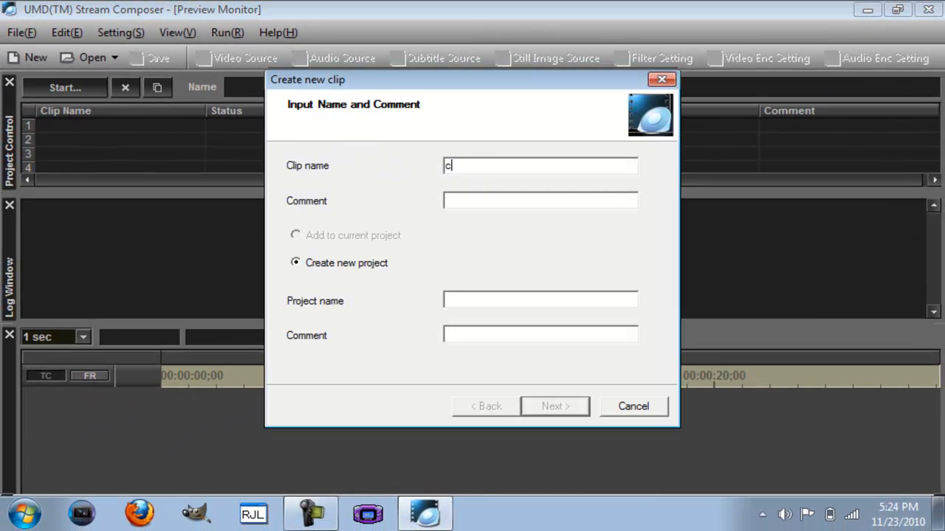
{"action": "type", "text": "intro"}
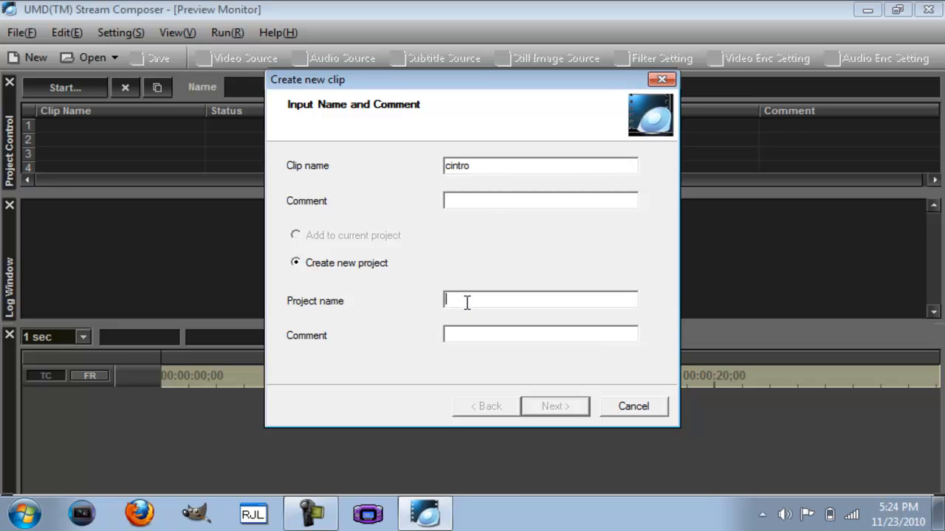
{"action": "type", "text": "p"}
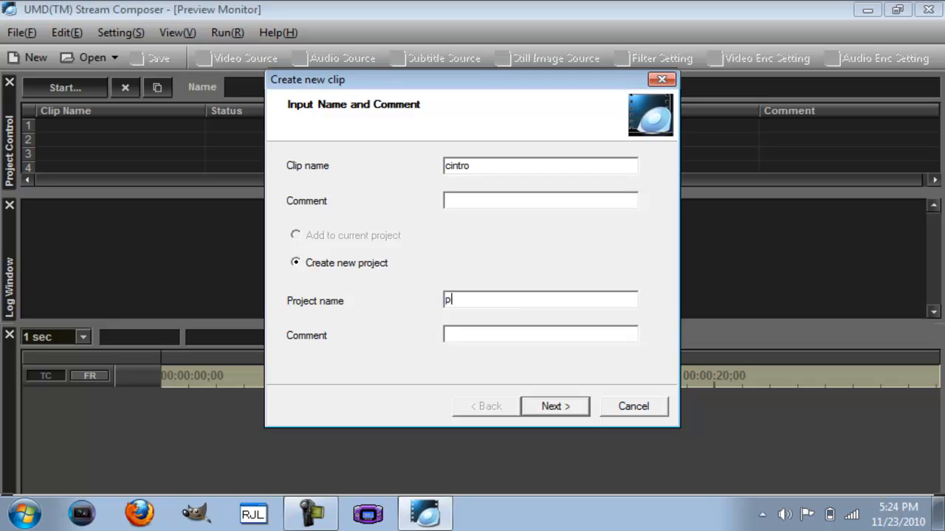
{"action": "type", "text": "sp cintr"}
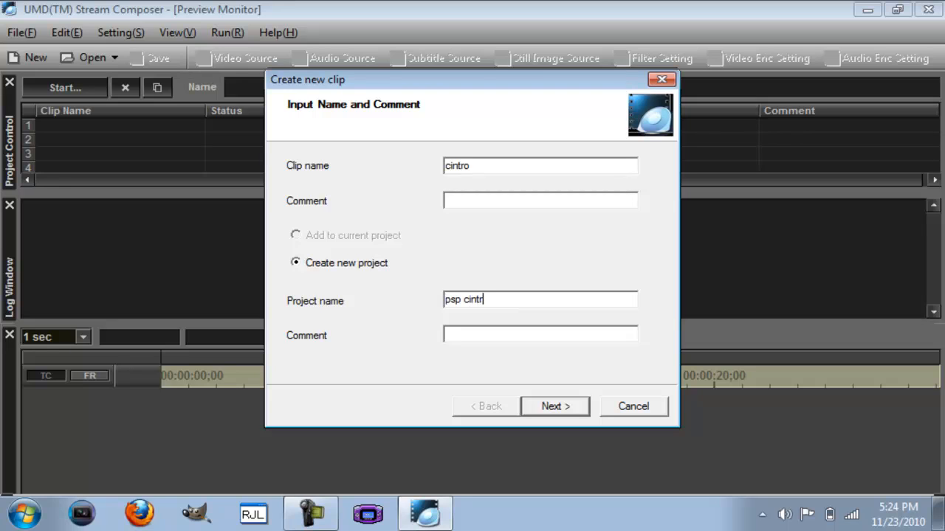
{"action": "type", "text": "os"}
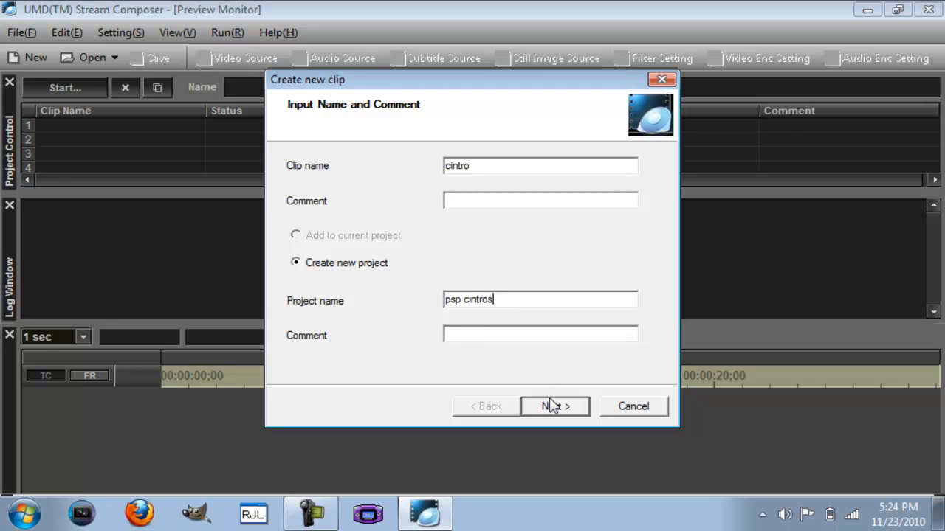
Step: Create the clip with PSP Movie Format (for game) and a 2 MB maximum clip size
{"action": "left_click", "coordinate": [555, 406]}
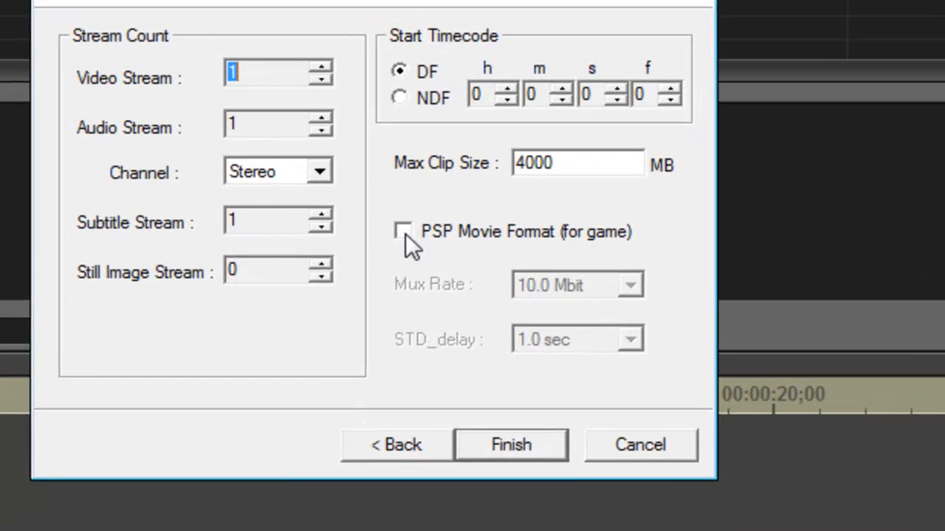
{"action": "left_click", "coordinate": [403, 231]}
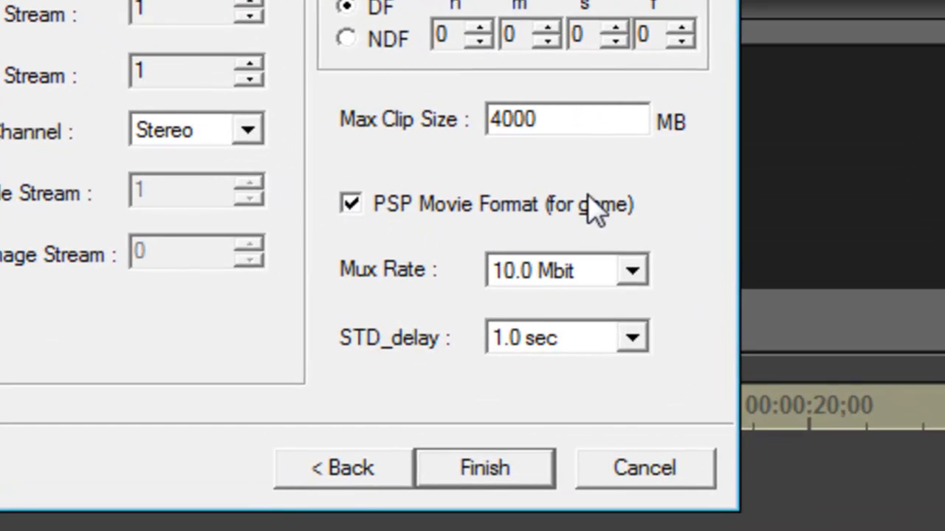
{"action": "left_click", "coordinate": [560, 120]}
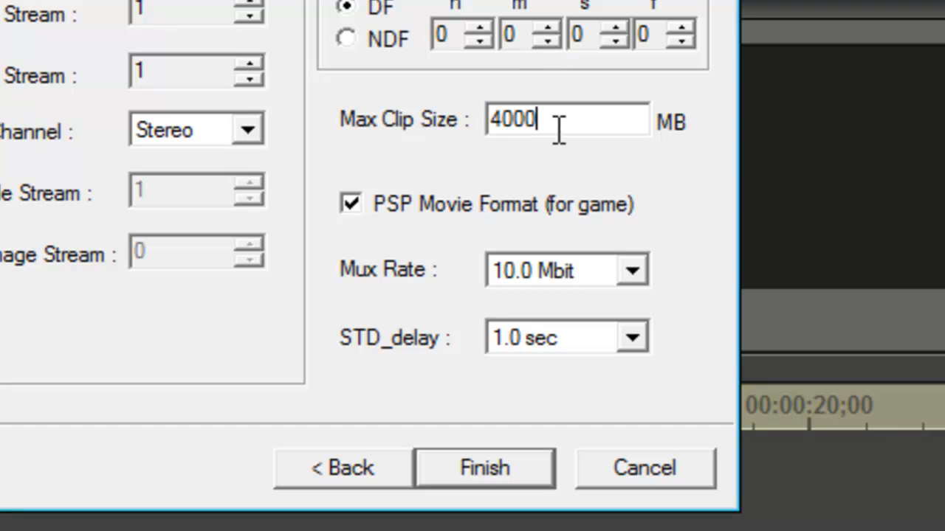
{"action": "type", "text": "2"}
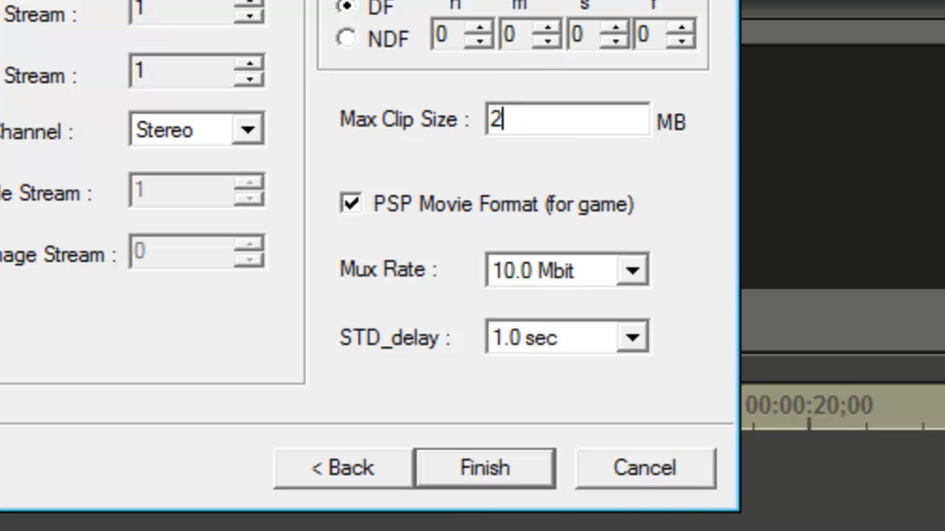
{"action": "left_click", "coordinate": [485, 467]}
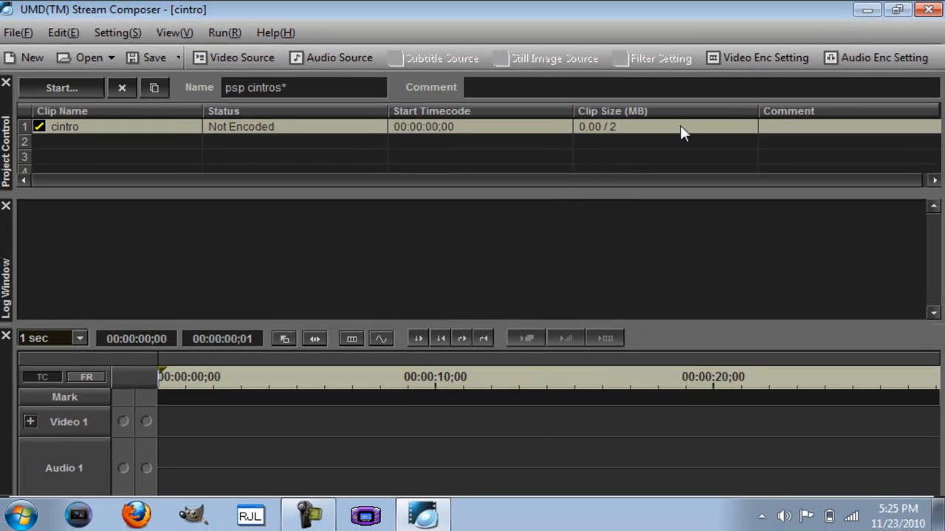
Step: In Video Enc Setting, set average bitrate 350 Kbps and max bitrate 450 Kbps
{"action": "left_click", "coordinate": [764, 58]}
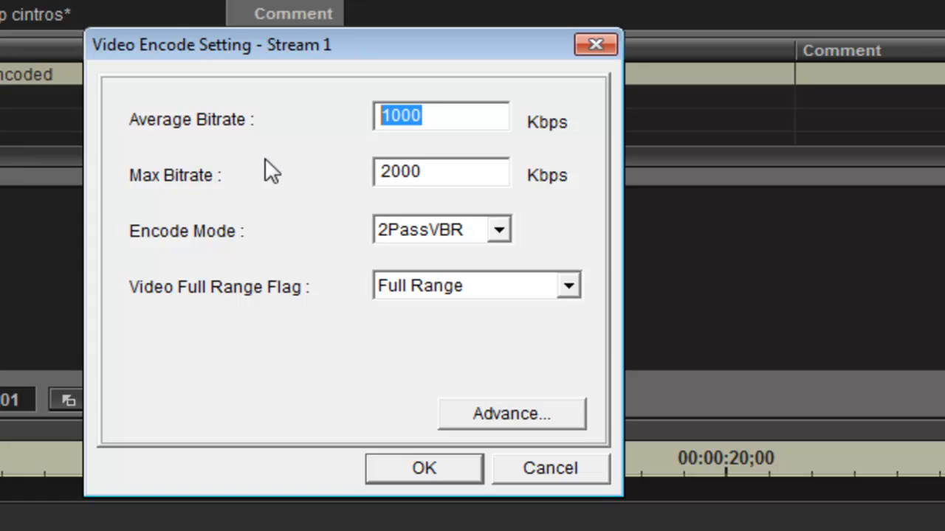
{"action": "type", "text": "350"}
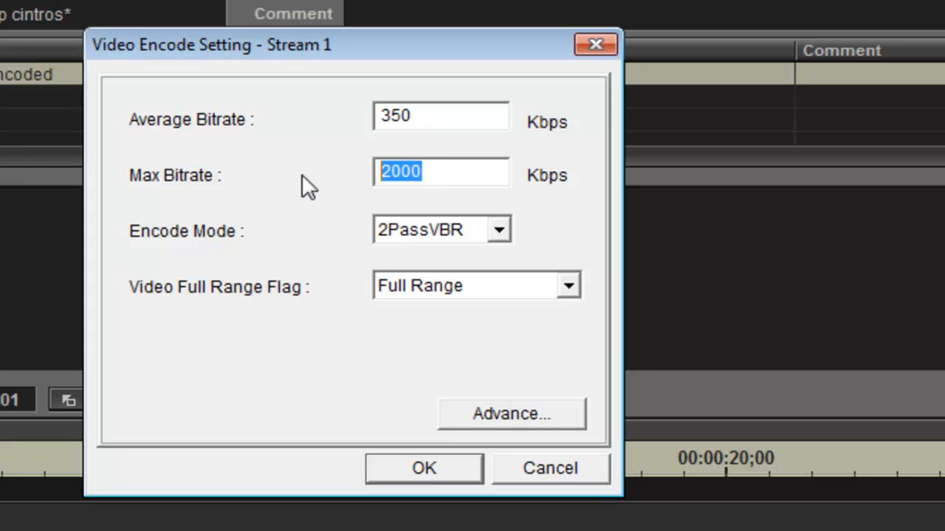
{"action": "type", "text": "450"}
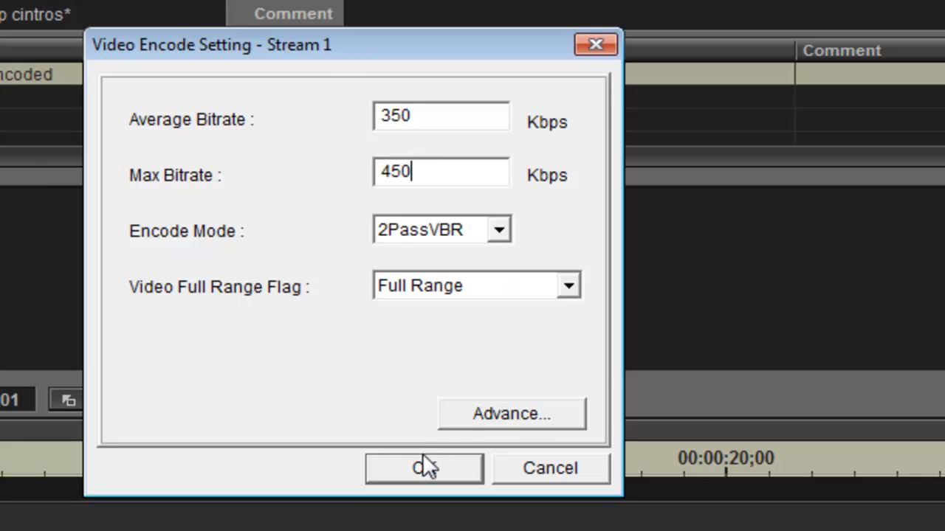
{"action": "left_click", "coordinate": [423, 468]}
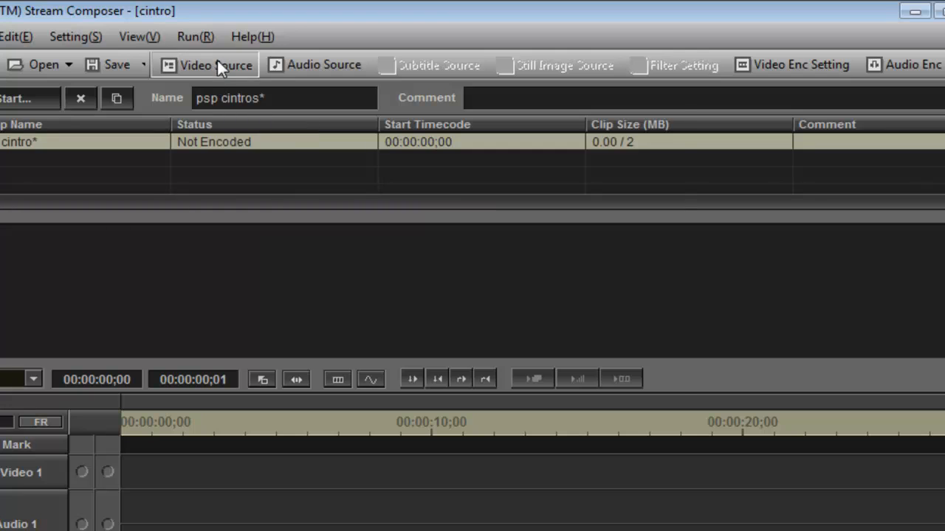
Step: Add cintro1.avi as the clip's video source and cintro.wav as its audio source
{"action": "left_click", "coordinate": [213, 64]}
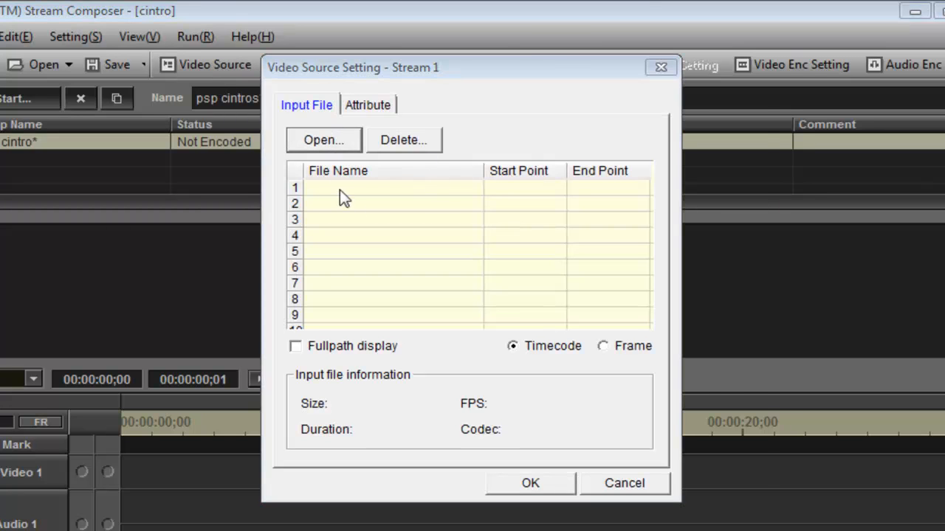
{"action": "left_click", "coordinate": [324, 139]}
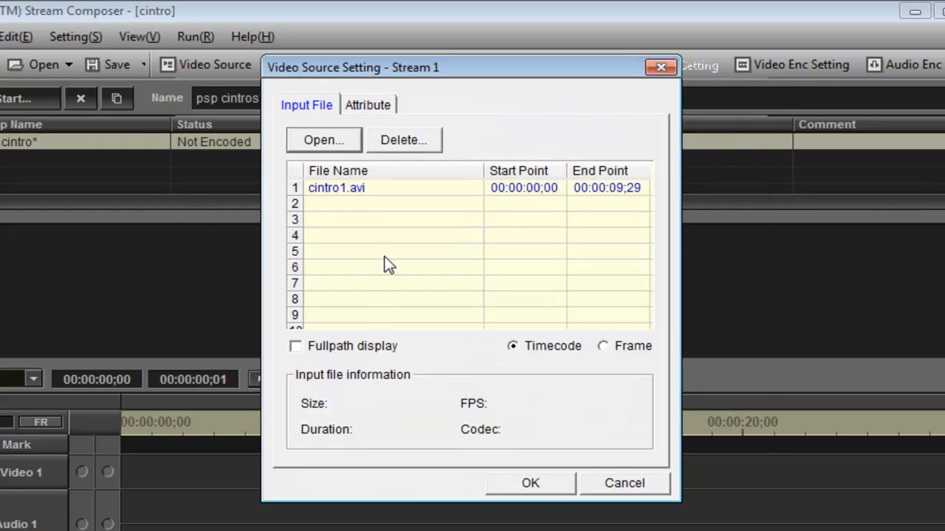
{"action": "mouse_move", "coordinate": [530, 484]}
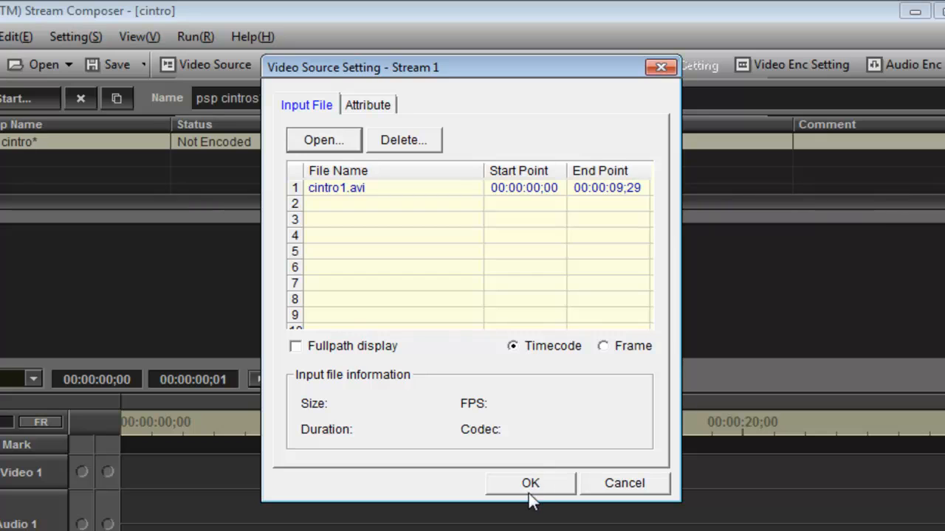
{"action": "left_click", "coordinate": [530, 483]}
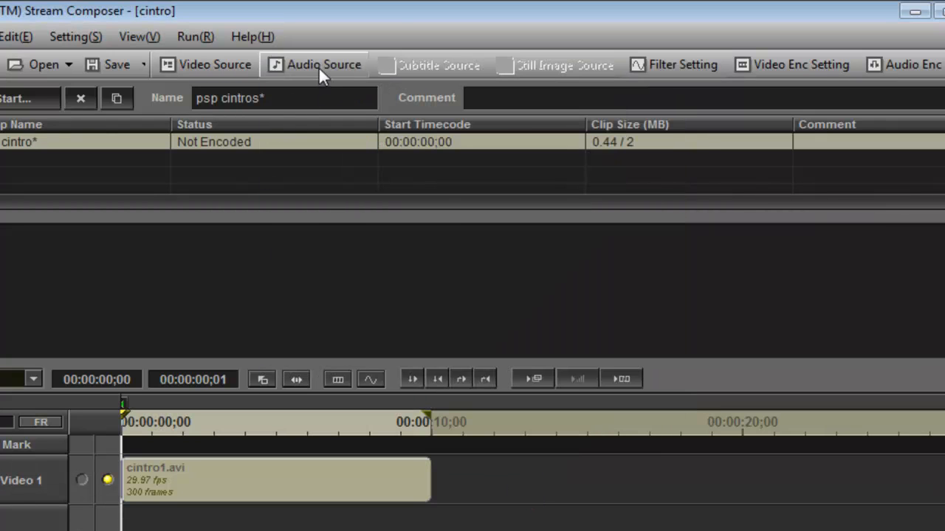
{"action": "left_click", "coordinate": [315, 65]}
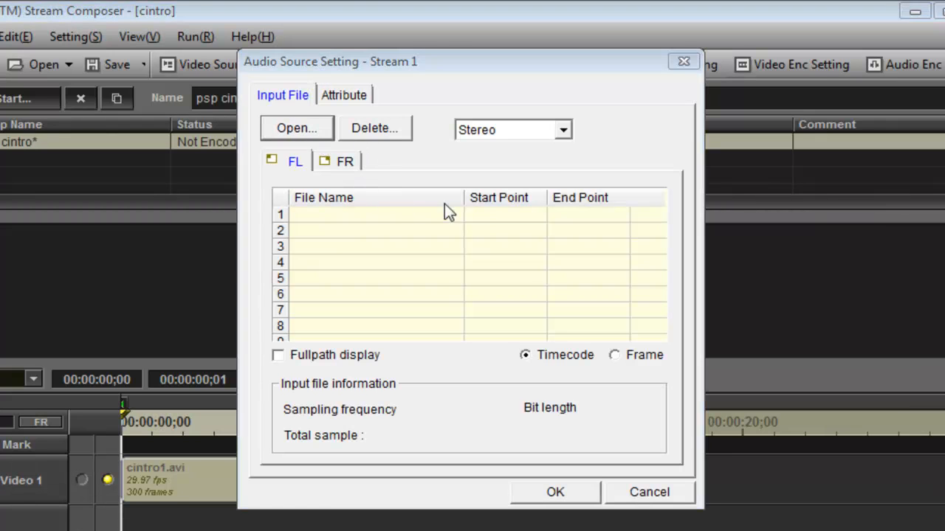
{"action": "left_click", "coordinate": [297, 128]}
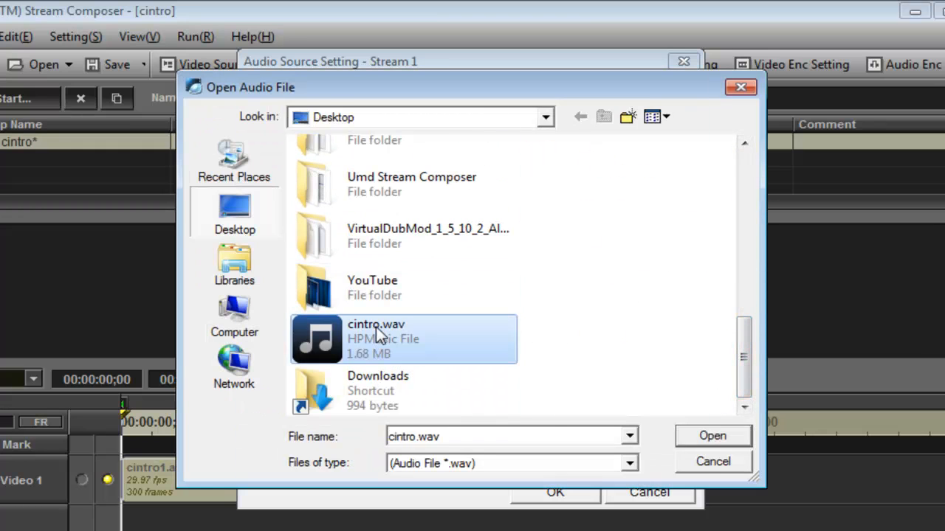
{"action": "left_click", "coordinate": [711, 435]}
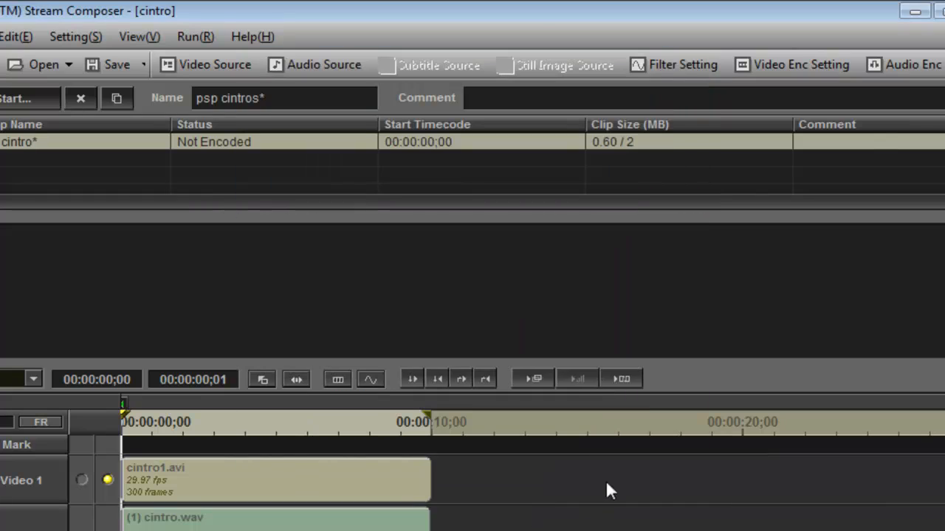
{"action": "mouse_move", "coordinate": [195, 36]}
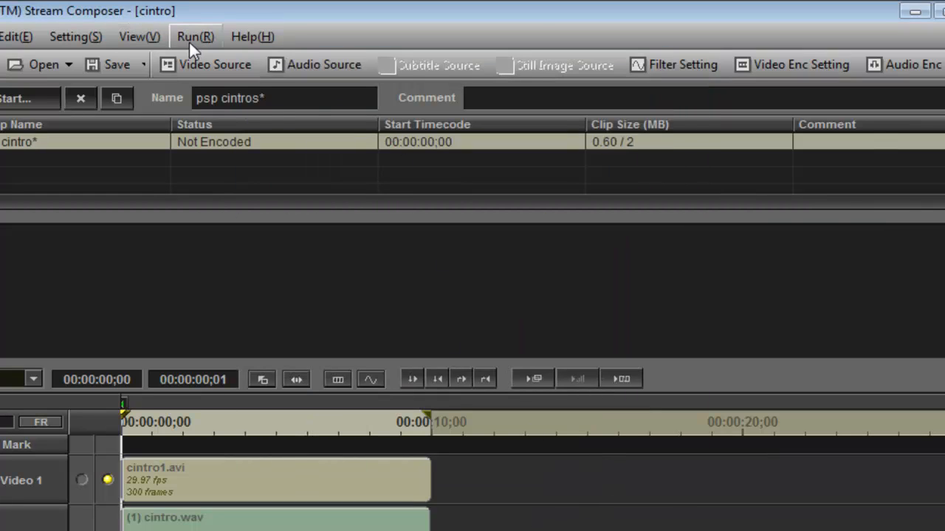
Step: Run Encode + Multiplex on cintro, close the progress window, and quit without saving
{"action": "left_click", "coordinate": [195, 36]}
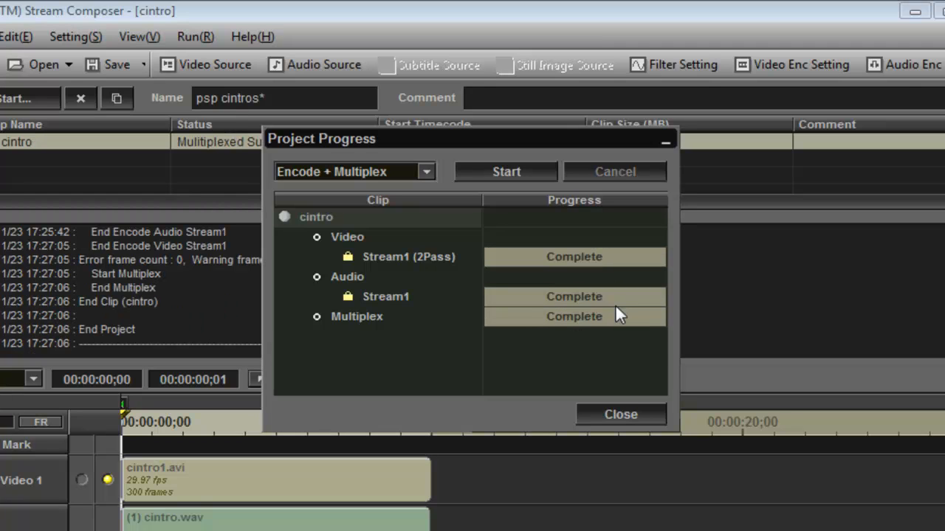
{"action": "left_click", "coordinate": [620, 414]}
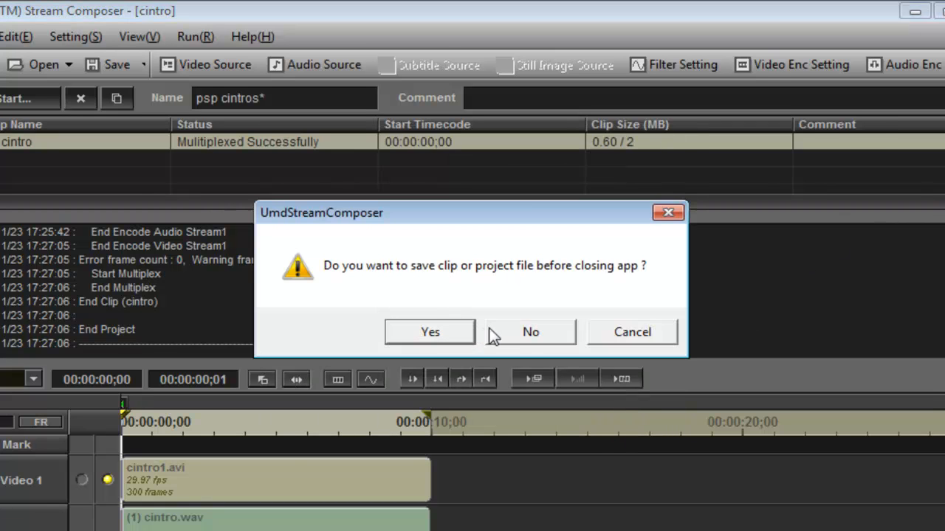
{"action": "left_click", "coordinate": [530, 331]}
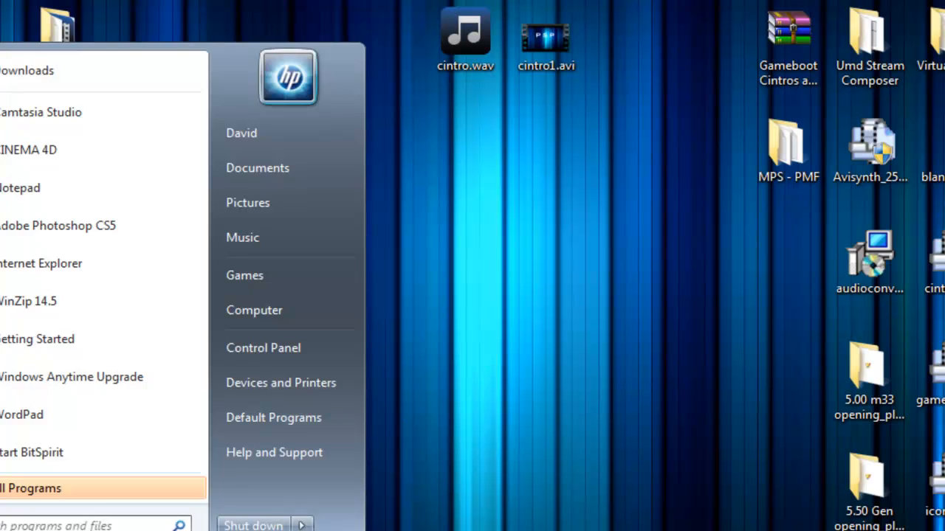
Step: Move 00001.MPS from Documents\UmdStreamComposer\MuxWork\psp cintros\00001 to the desktop
{"action": "left_click", "coordinate": [321, 163]}
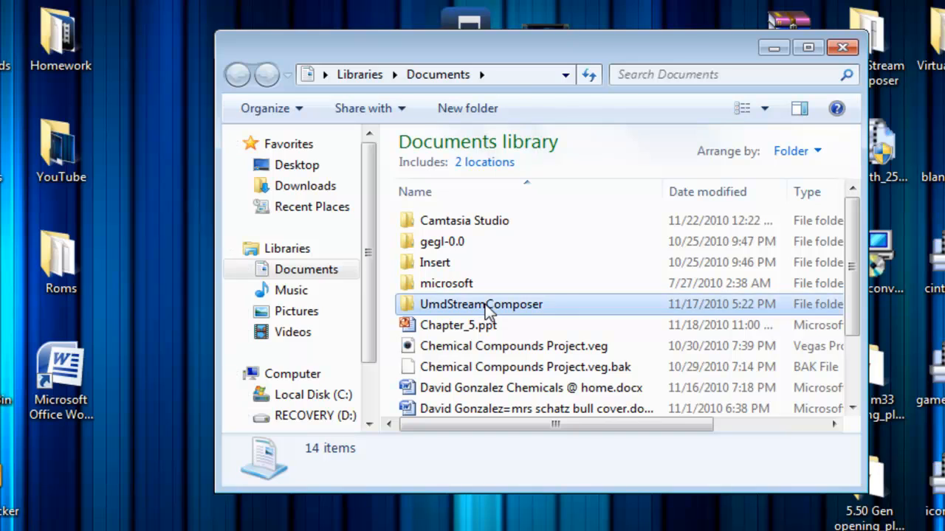
{"action": "double_click", "coordinate": [480, 304]}
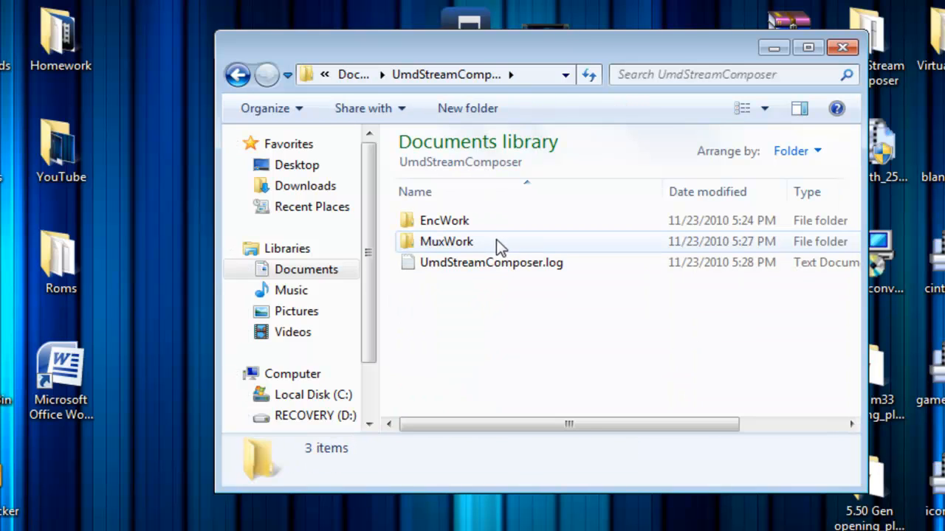
{"action": "double_click", "coordinate": [445, 241]}
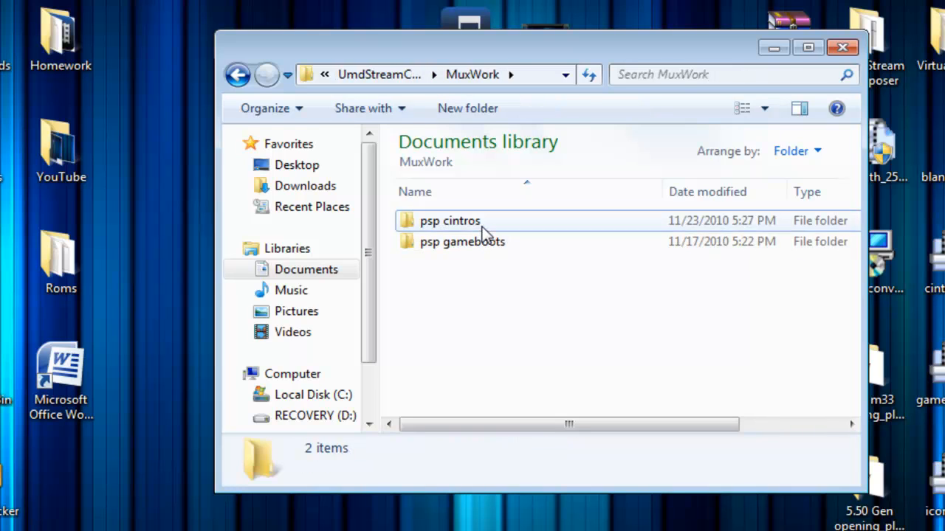
{"action": "double_click", "coordinate": [450, 221]}
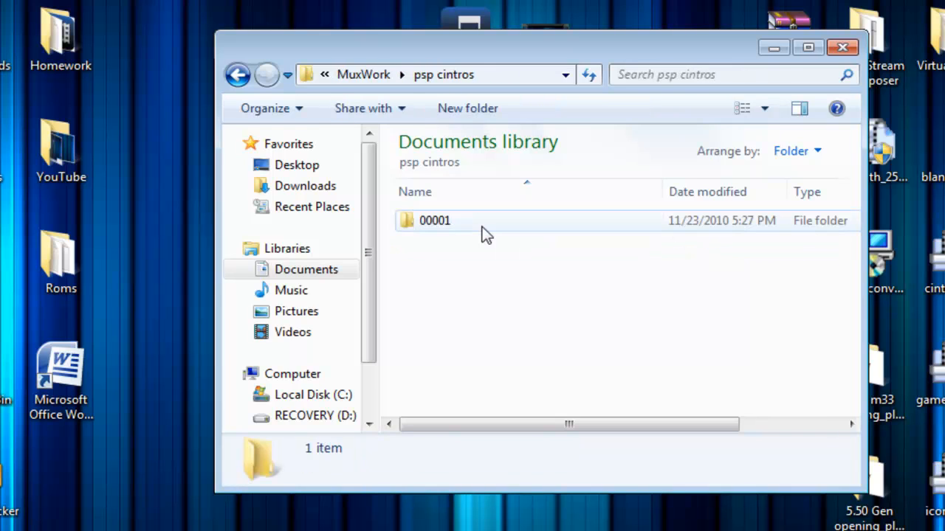
{"action": "left_click", "coordinate": [435, 220]}
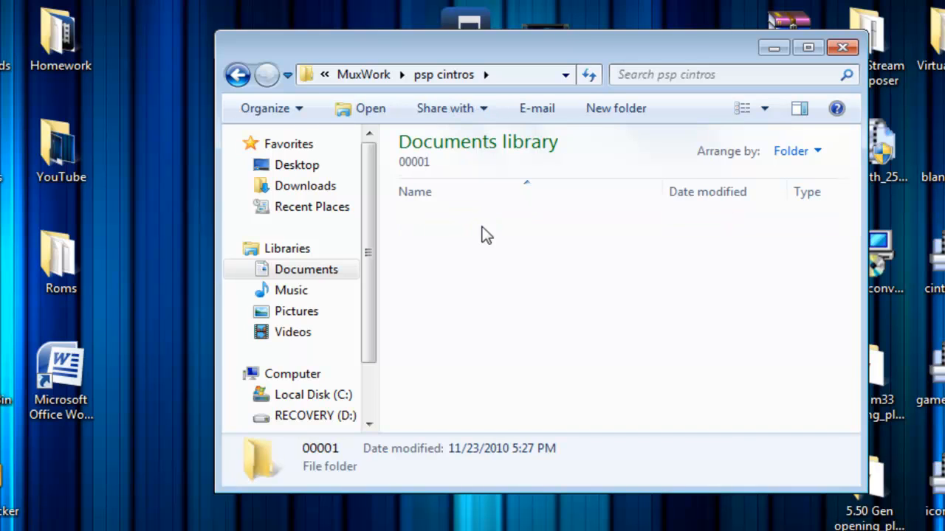
{"action": "double_click", "coordinate": [320, 458]}
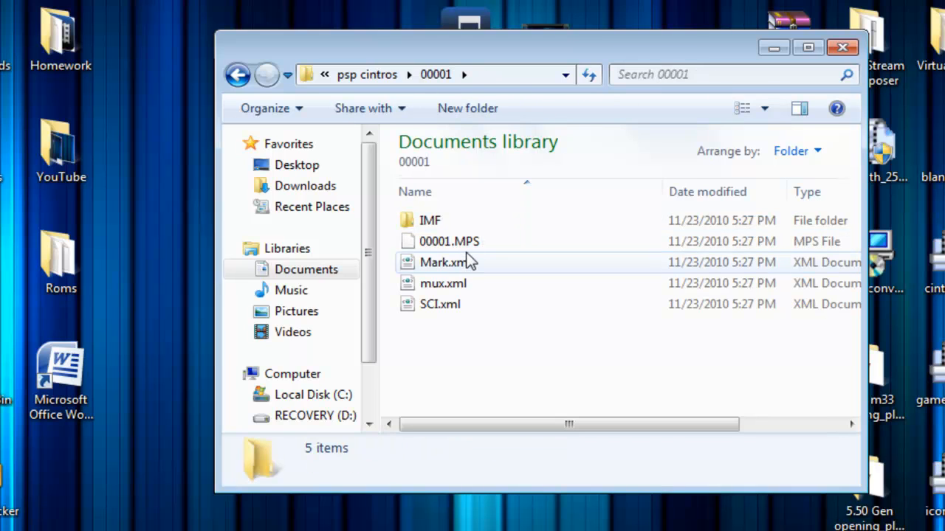
{"action": "left_click", "coordinate": [448, 241]}
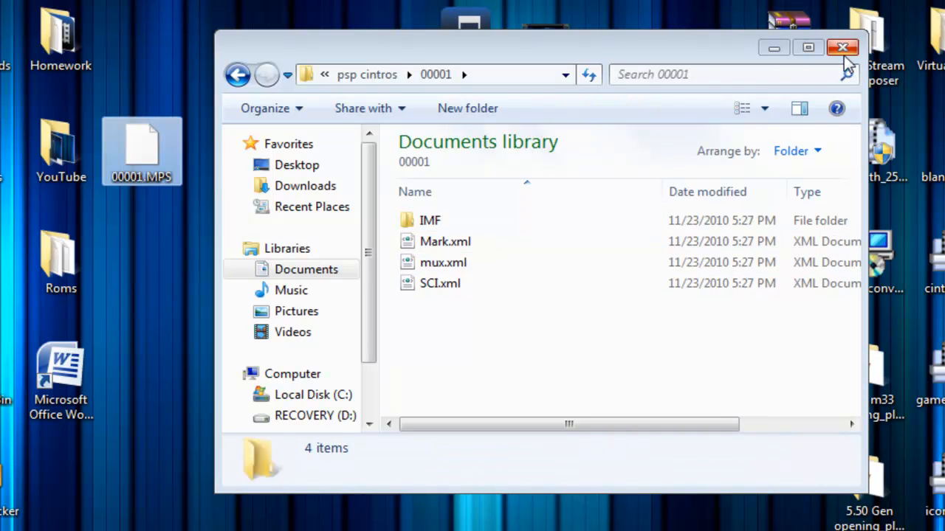
{"action": "left_click", "coordinate": [842, 47]}
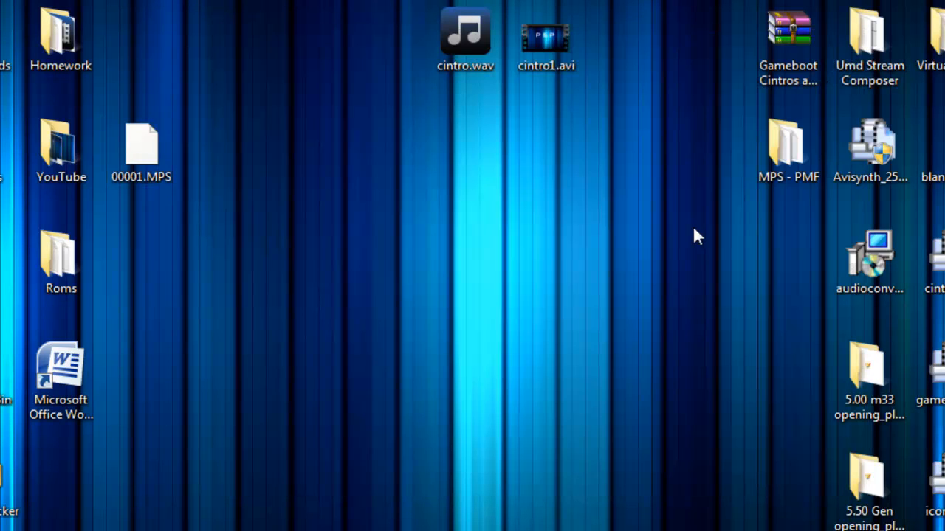
Step: Open the Gameboot folder inside MPS - PMF and place 00001.MPS there
{"action": "left_click", "coordinate": [787, 150]}
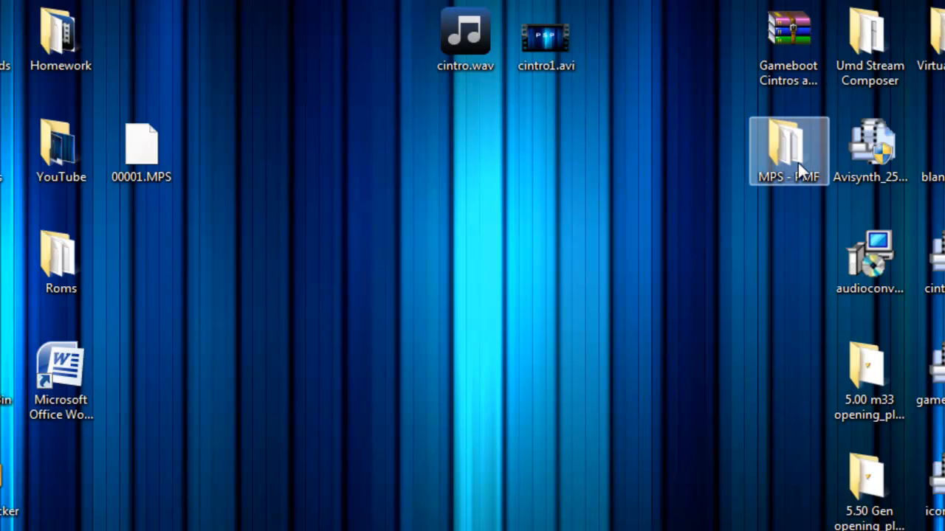
{"action": "double_click", "coordinate": [787, 151]}
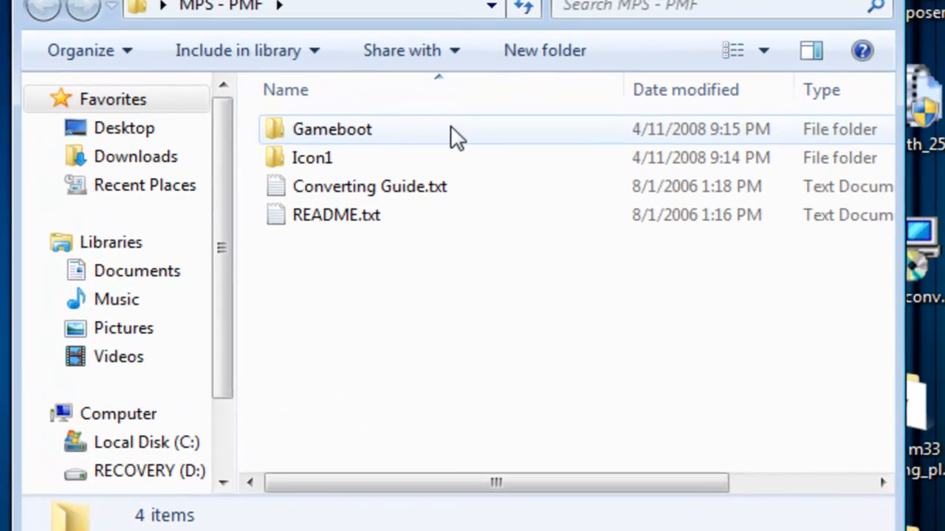
{"action": "left_click", "coordinate": [331, 129]}
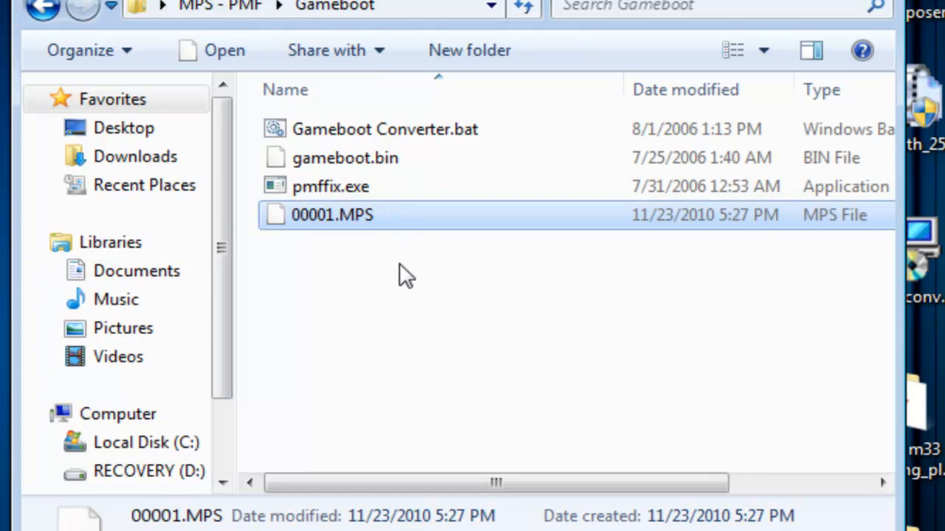
{"action": "mouse_move", "coordinate": [432, 159]}
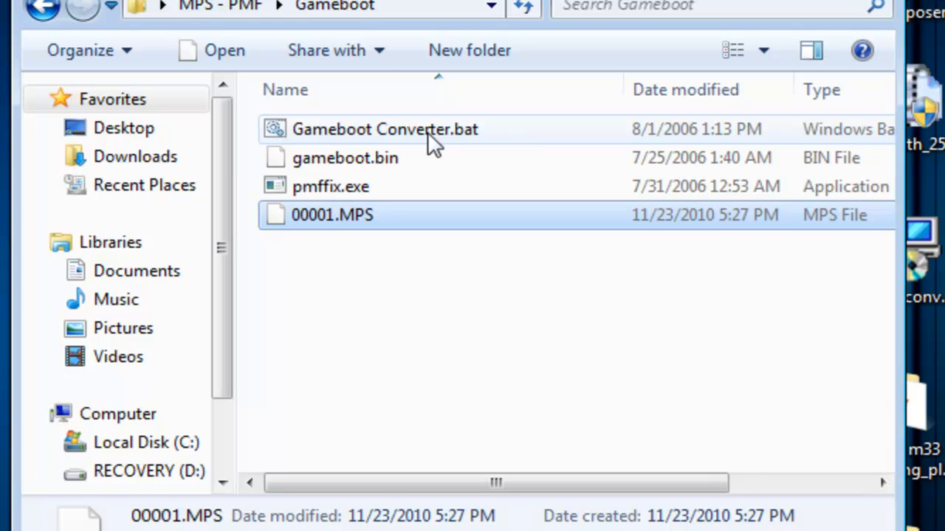
Step: Run Gameboot Converter.bat to produce 00001.pmf and select the new file
{"action": "left_click", "coordinate": [384, 129]}
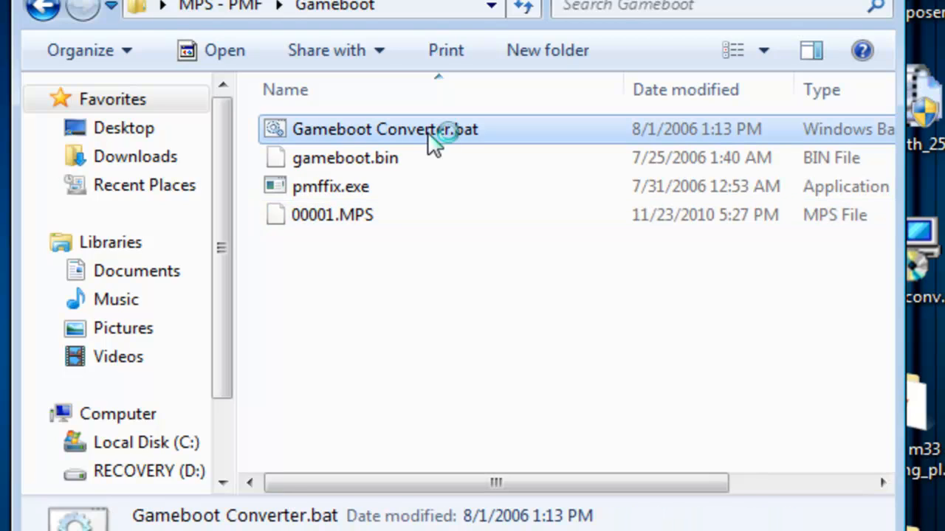
{"action": "double_click", "coordinate": [384, 129]}
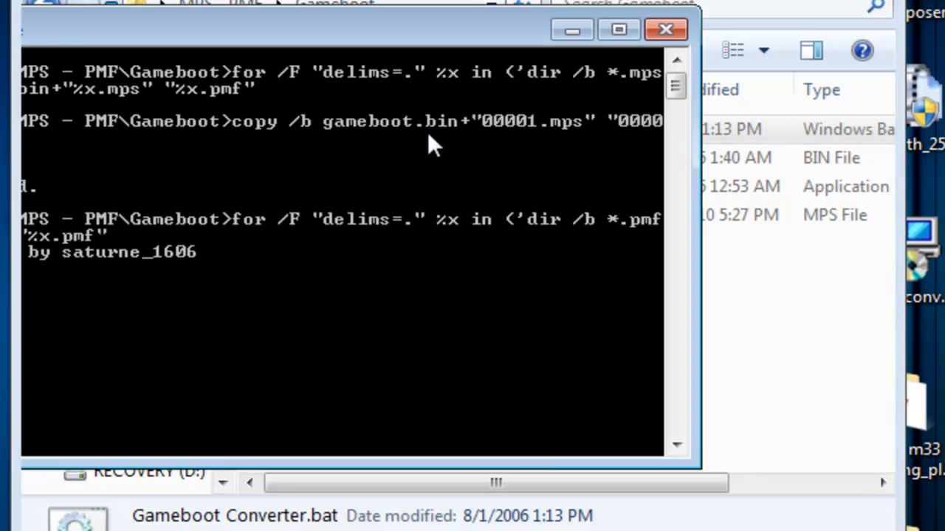
{"action": "left_click", "coordinate": [664, 29]}
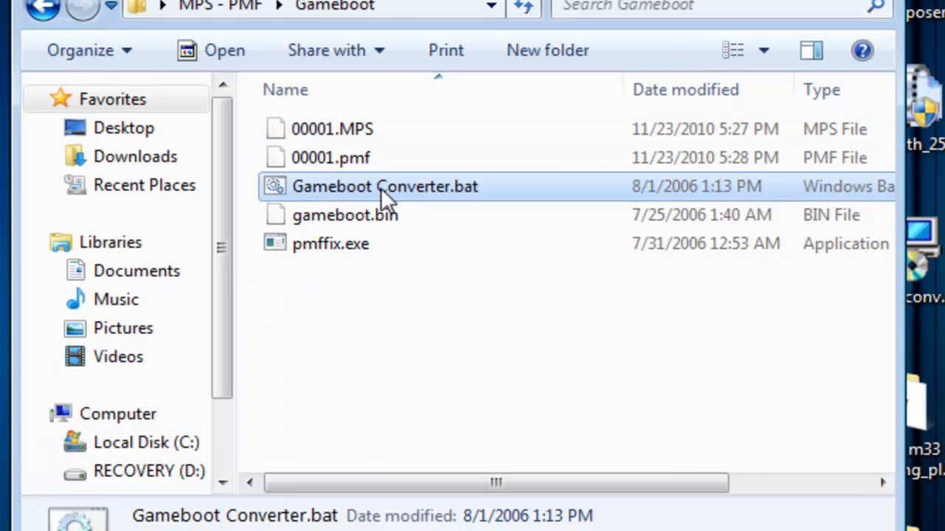
{"action": "left_click", "coordinate": [330, 158]}
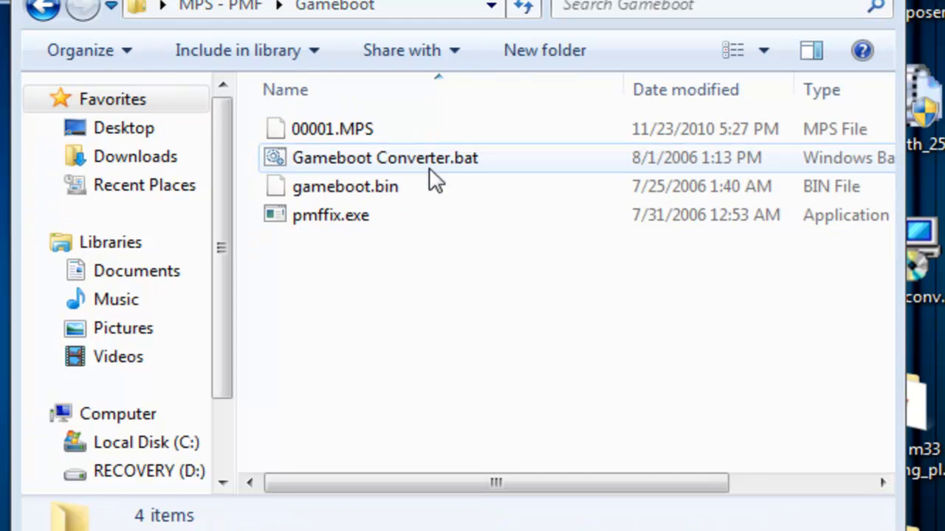
Step: Try opening cintro.pmf and dismiss Windows' can't-open-file prompt
{"action": "left_click", "coordinate": [383, 157]}
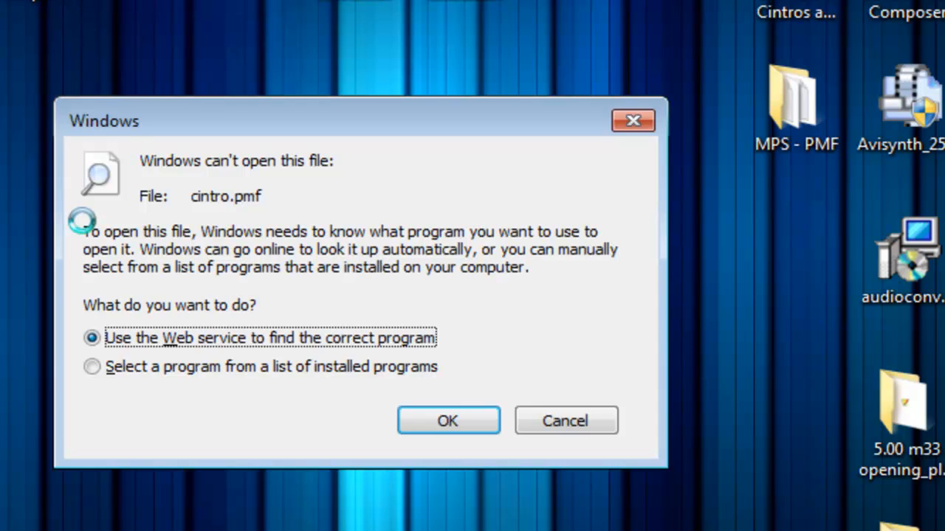
{"action": "left_click", "coordinate": [632, 120]}
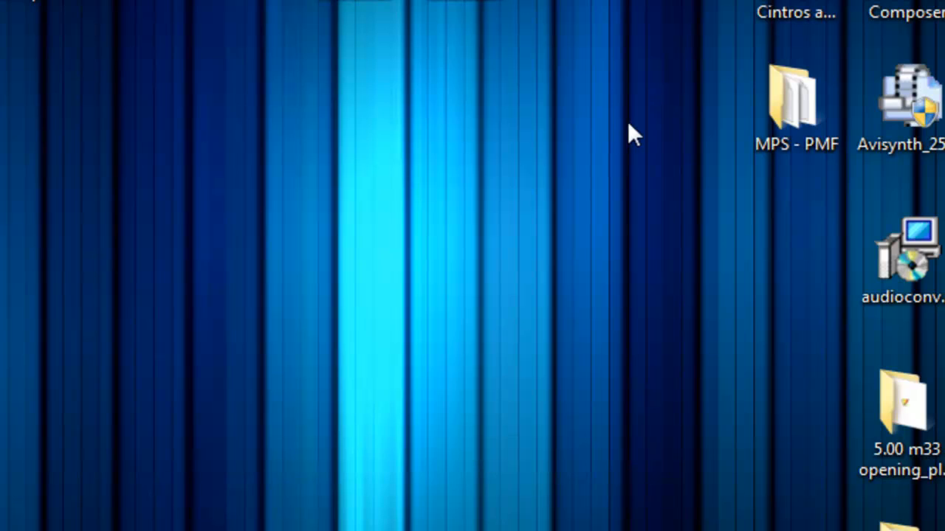
{"action": "mouse_move", "coordinate": [511, 177]}
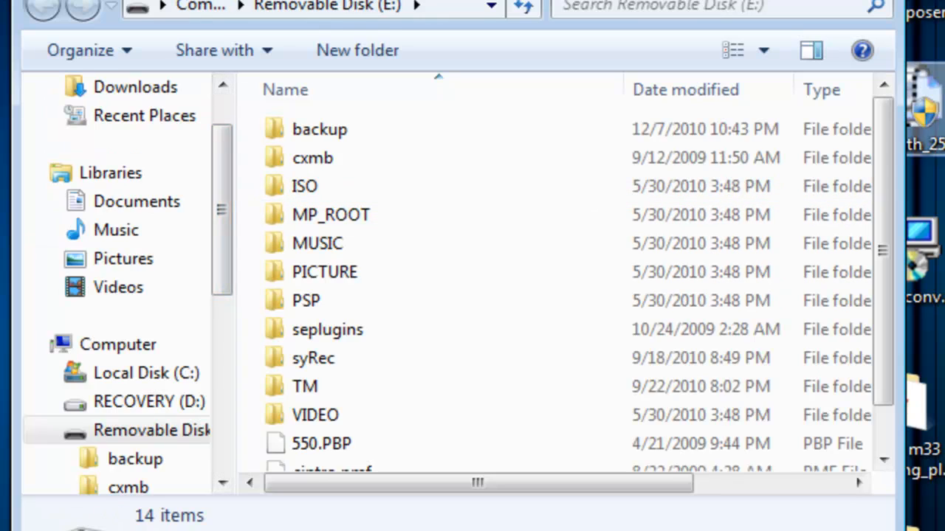
Step: Scroll through the Removable Disk (E:) listing, then close that window
{"action": "scroll", "scroll_direction": "down", "scroll_amount": 3}
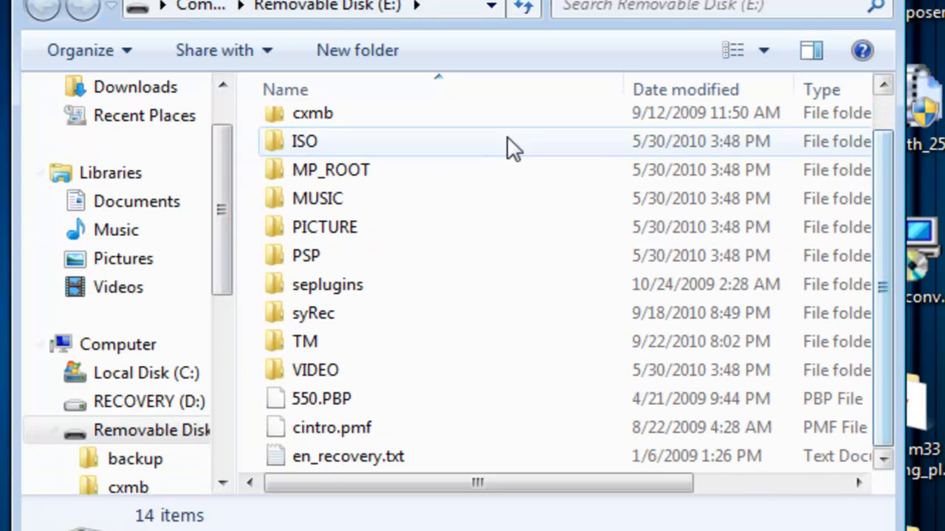
{"action": "mouse_move", "coordinate": [410, 144]}
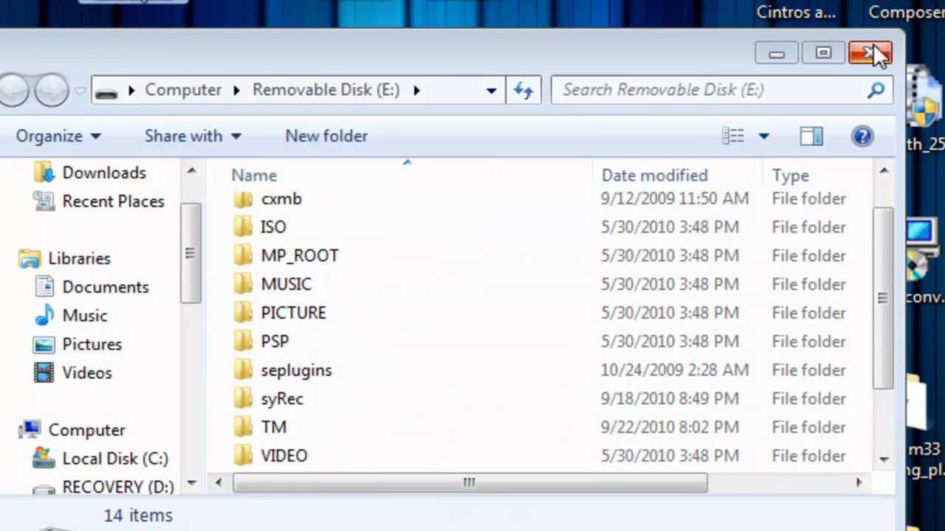
{"action": "left_click", "coordinate": [869, 53]}
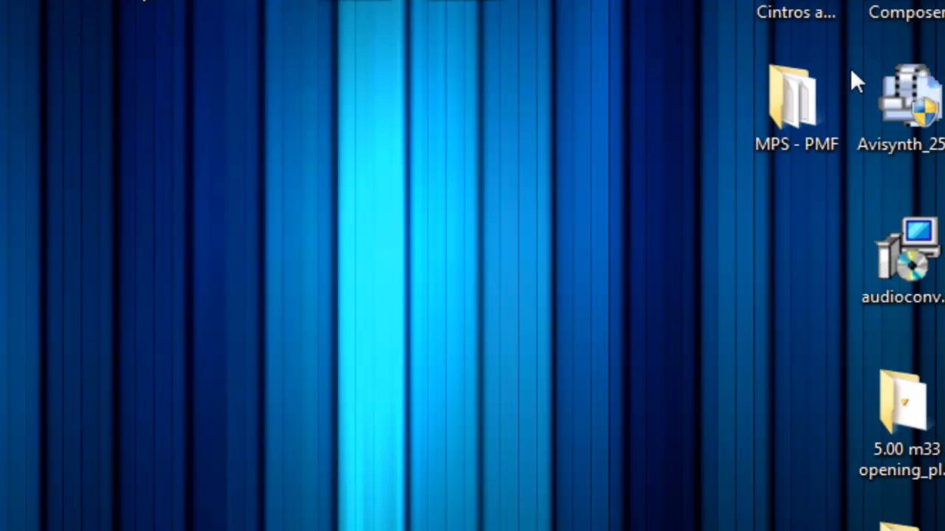
{"action": "mouse_move", "coordinate": [286, 494]}
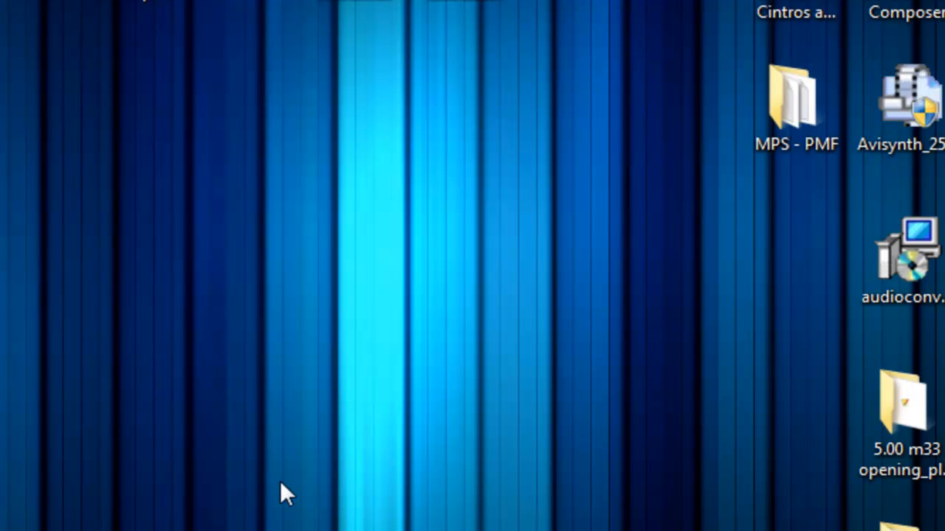